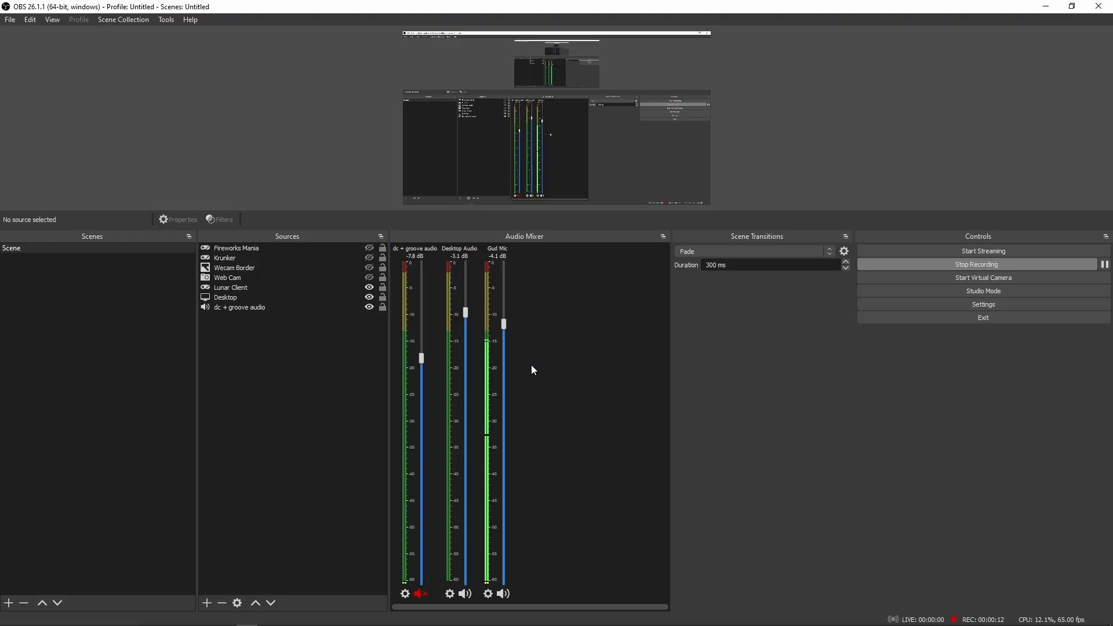
mouse_move(470, 347)
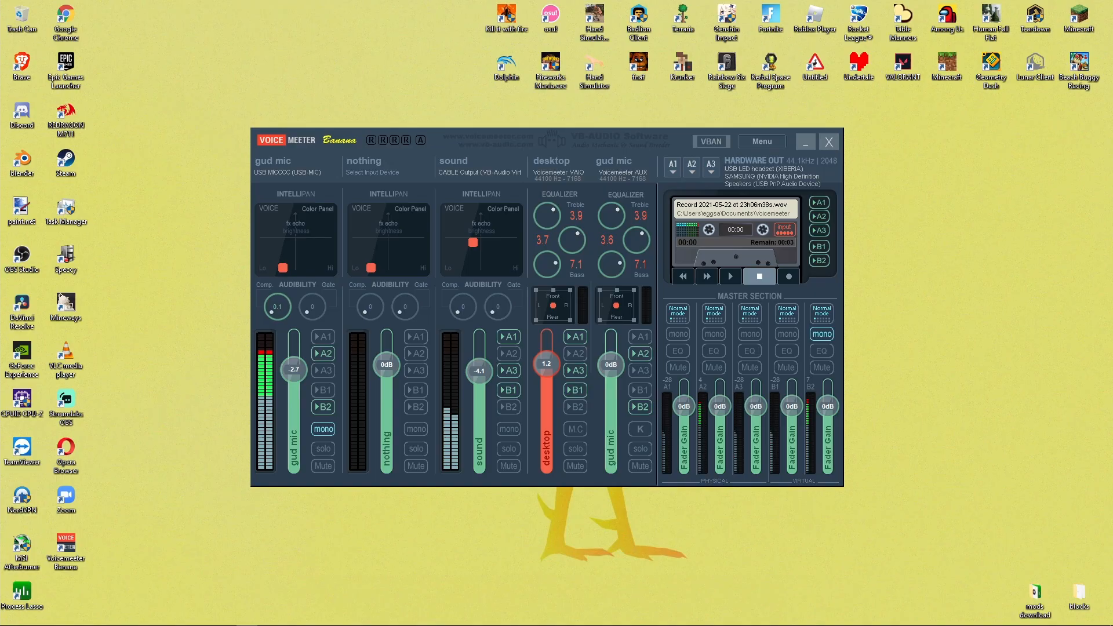
mouse_move(493, 132)
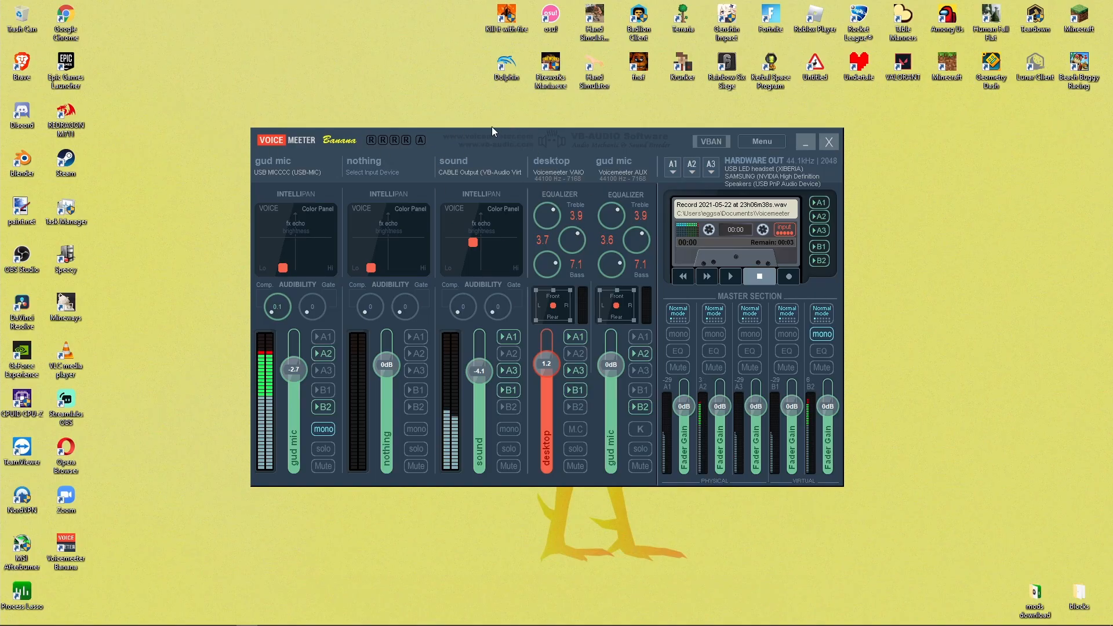
mouse_move(516, 146)
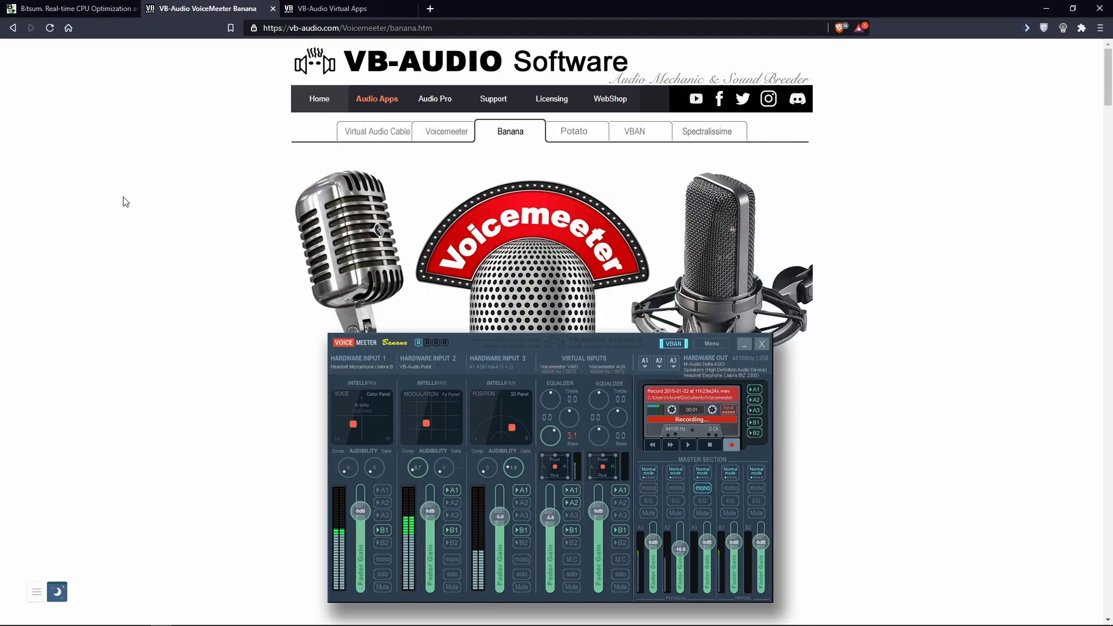
mouse_move(197, 9)
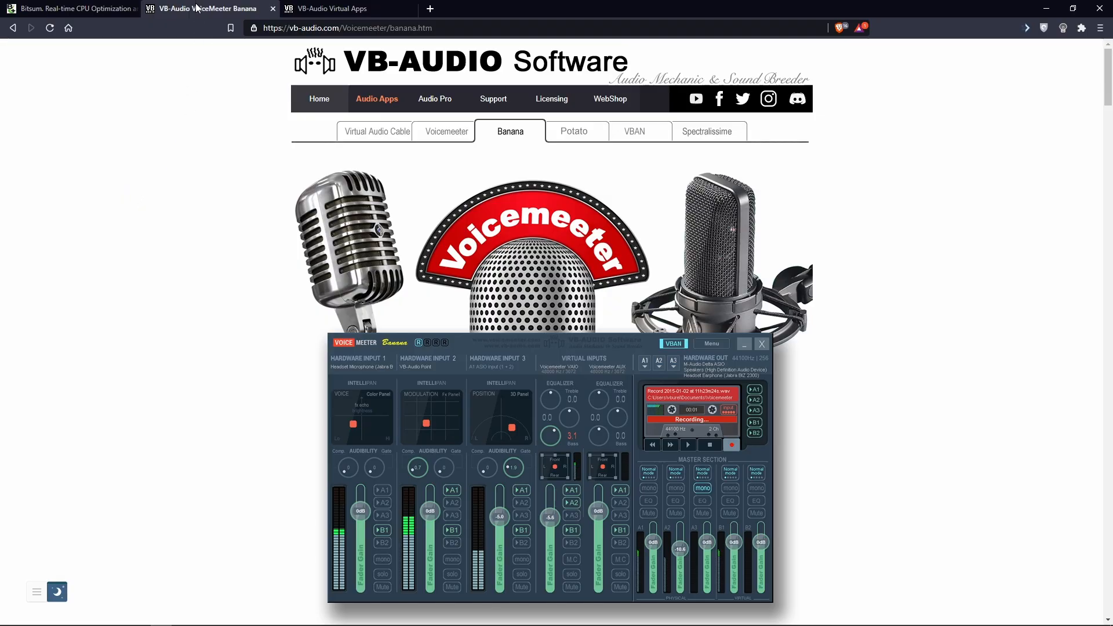
Download the Voicemeeter Banana 2.0.5.8 ZIP package from the Banana page to the Desktop.
click(206, 9)
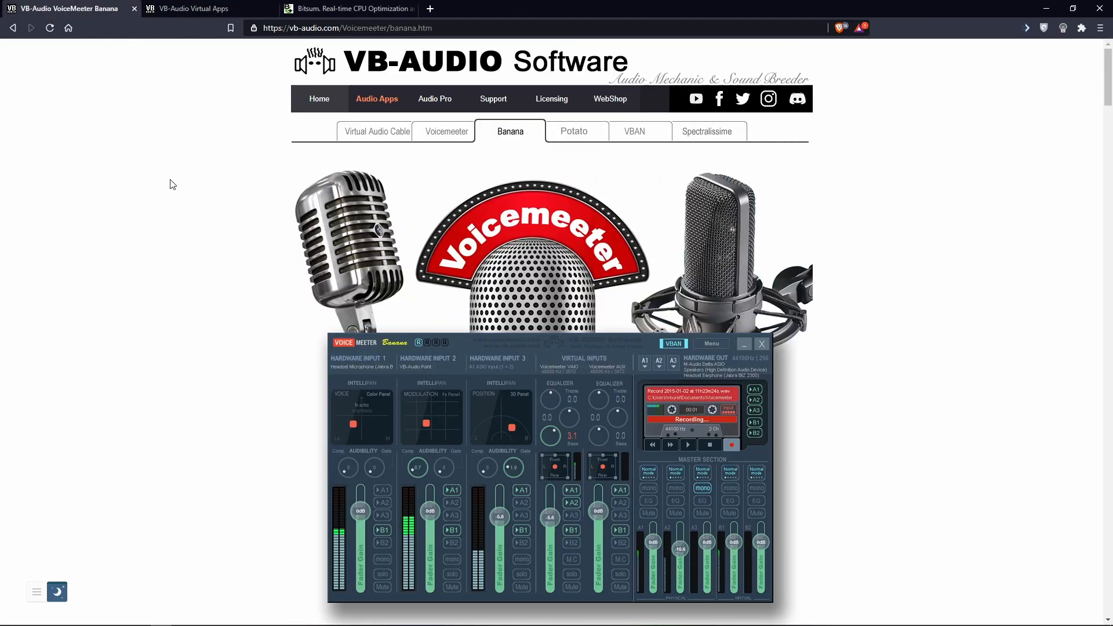
scroll(down, 3)
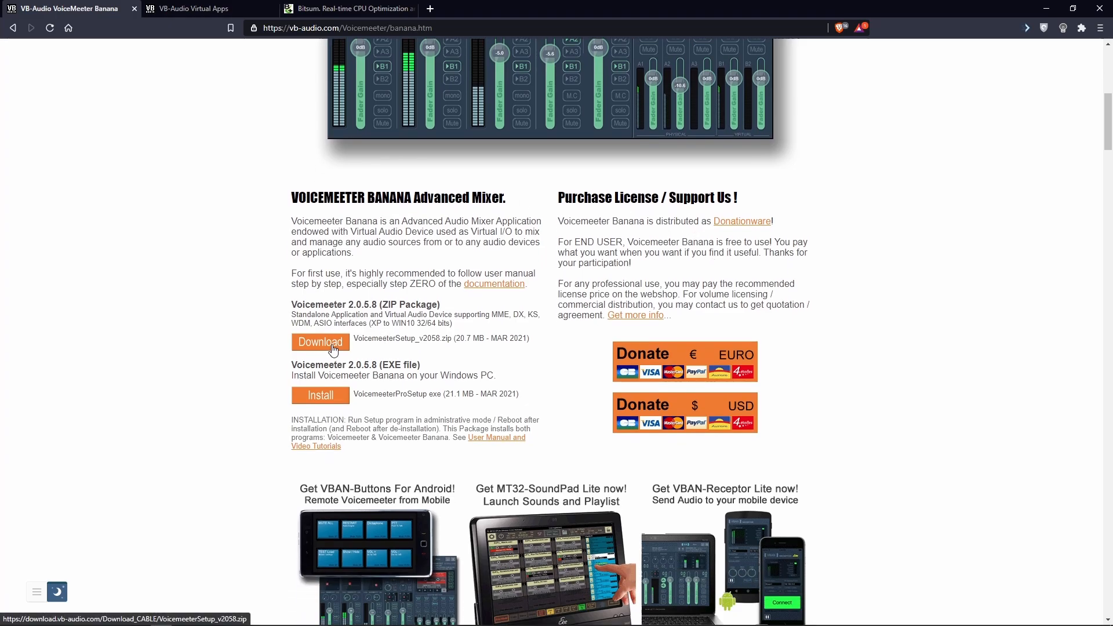
click(320, 341)
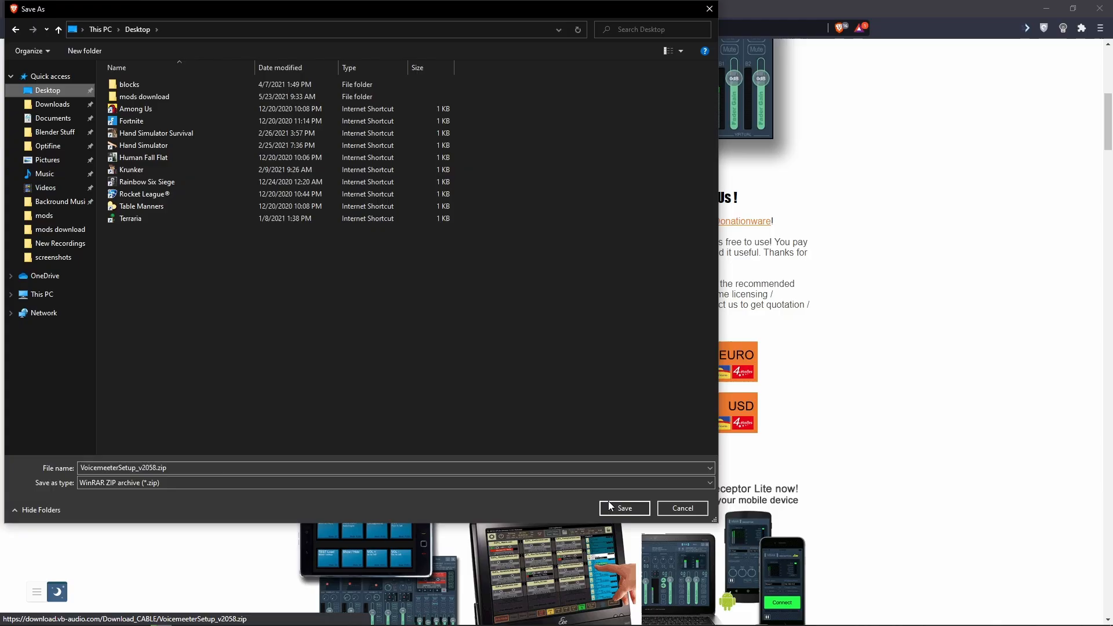
click(623, 508)
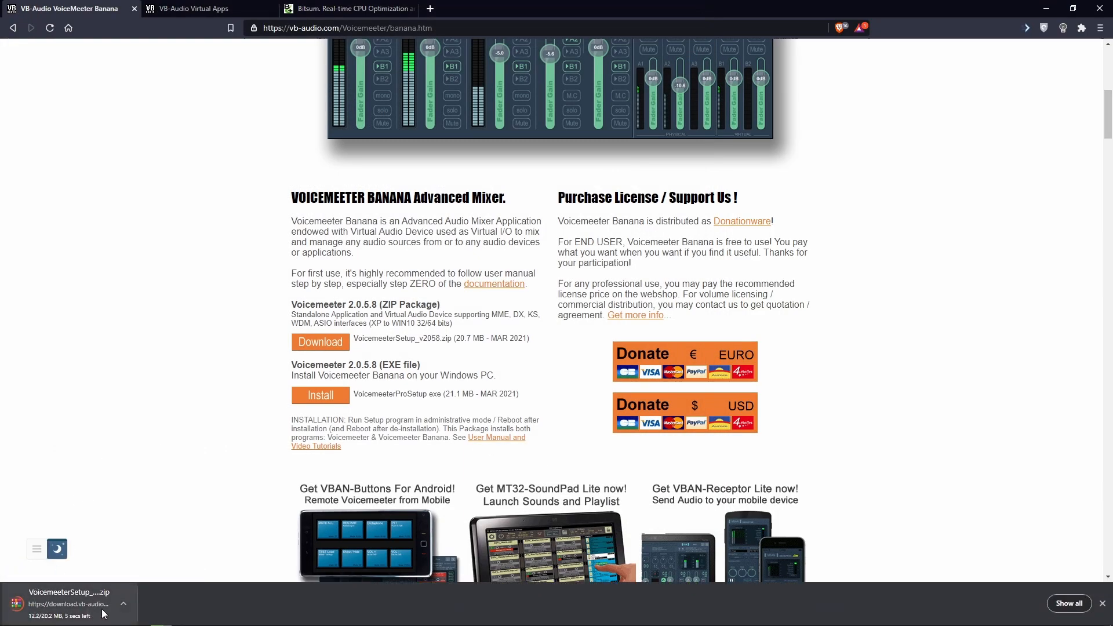
mouse_move(130, 512)
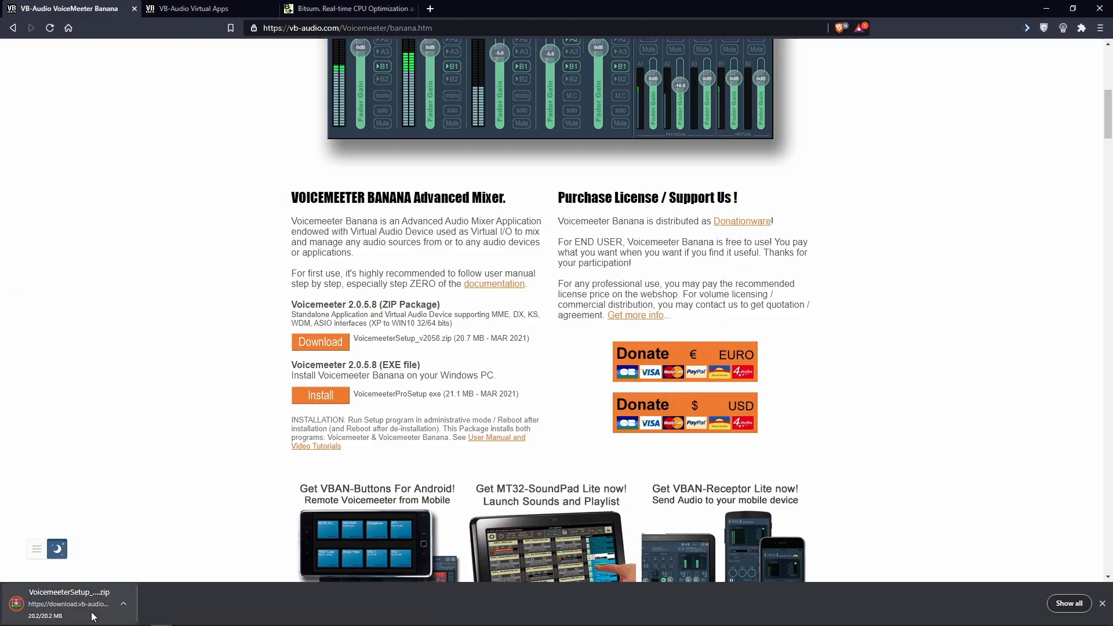
mouse_move(192, 589)
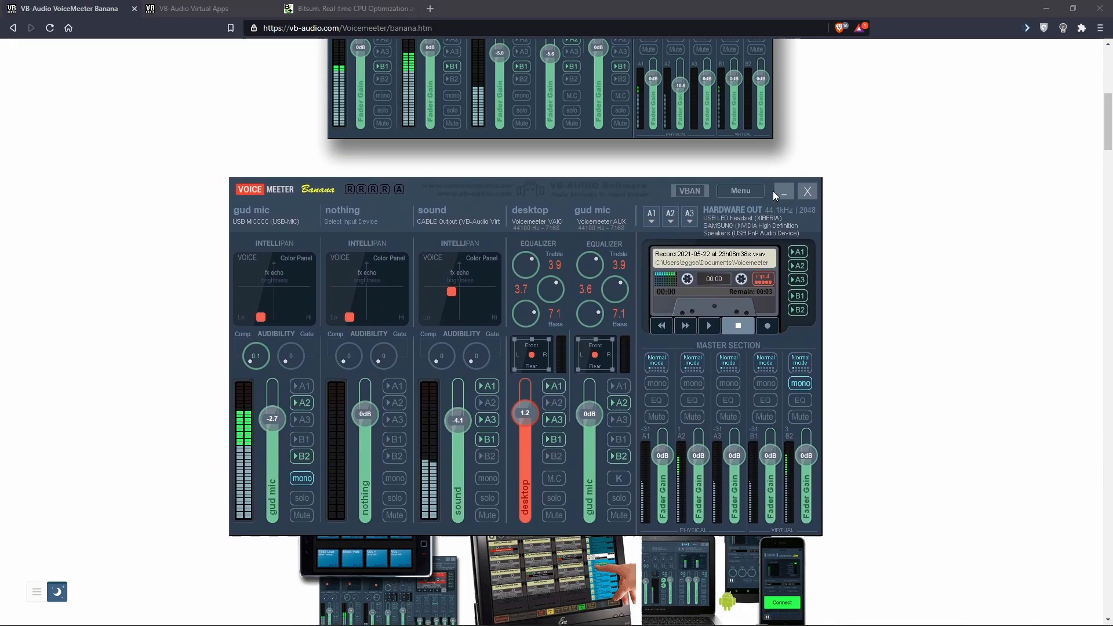
click(807, 191)
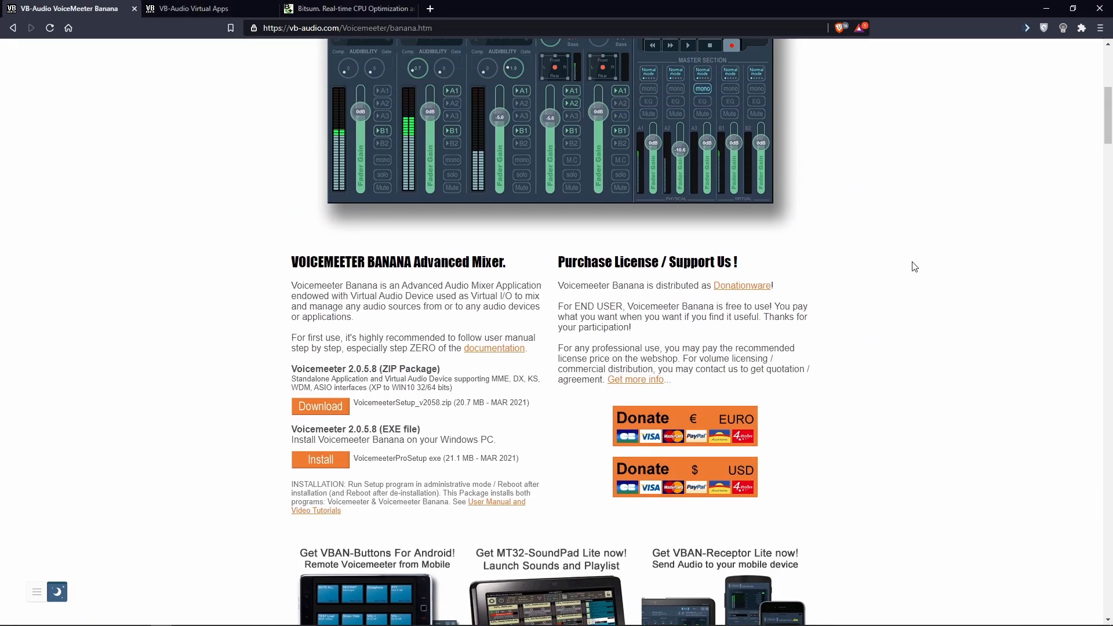
scroll(up, 3)
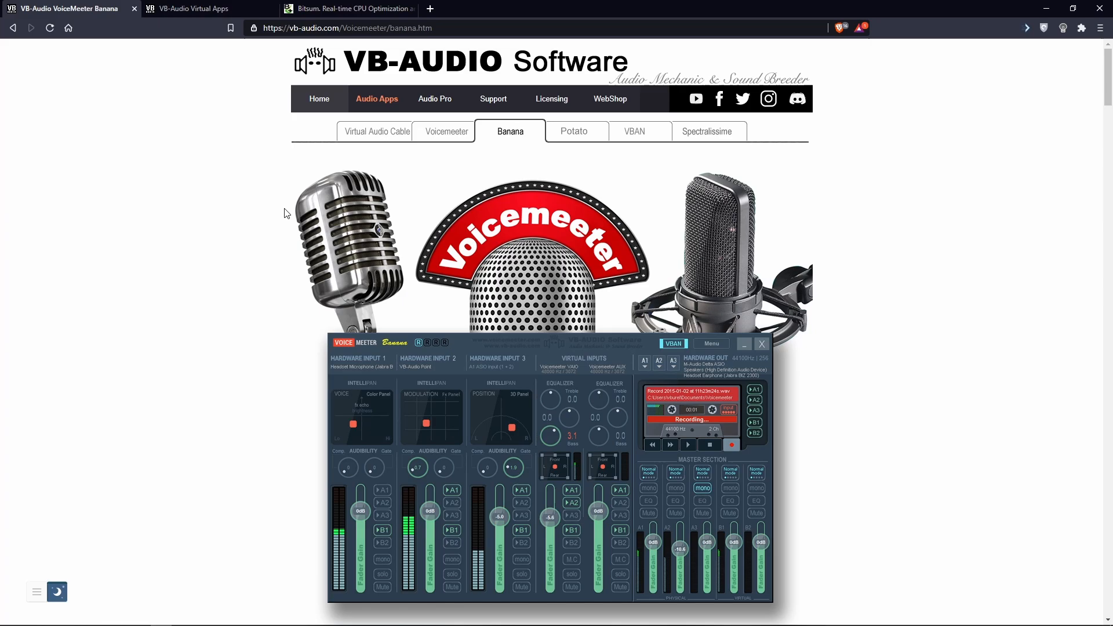
mouse_move(205, 13)
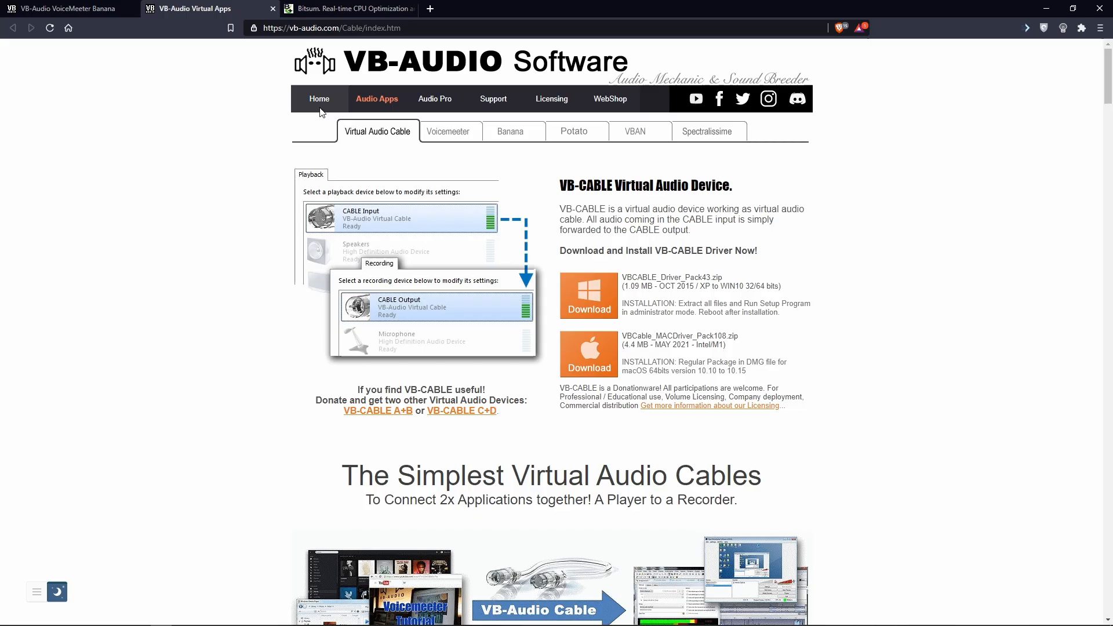
mouse_move(588, 311)
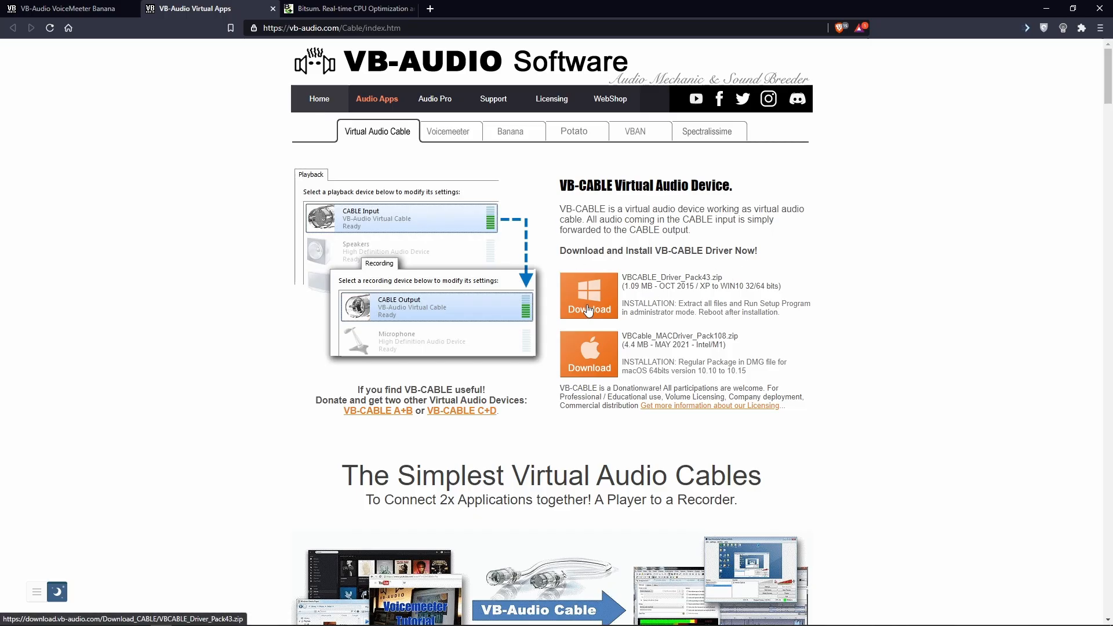
Download the VB-CABLE Driver Pack43 ZIP for Windows and save it to the Desktop.
click(589, 295)
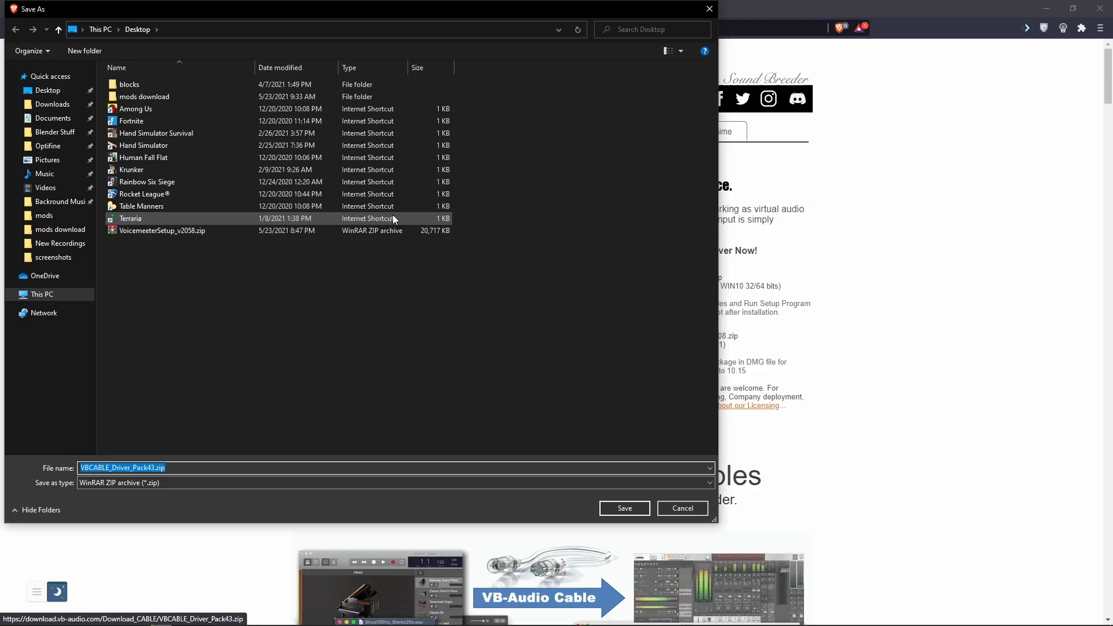
click(623, 509)
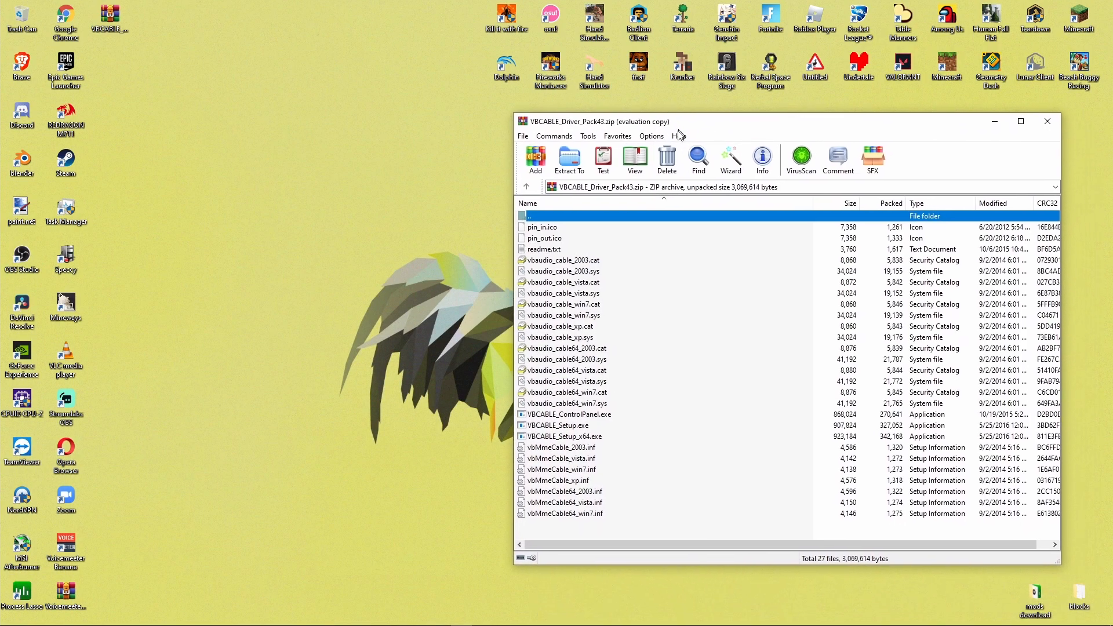
Close WinRAR and extract the driver pack into a VBCABLE folder beside the ZIP.
click(1046, 121)
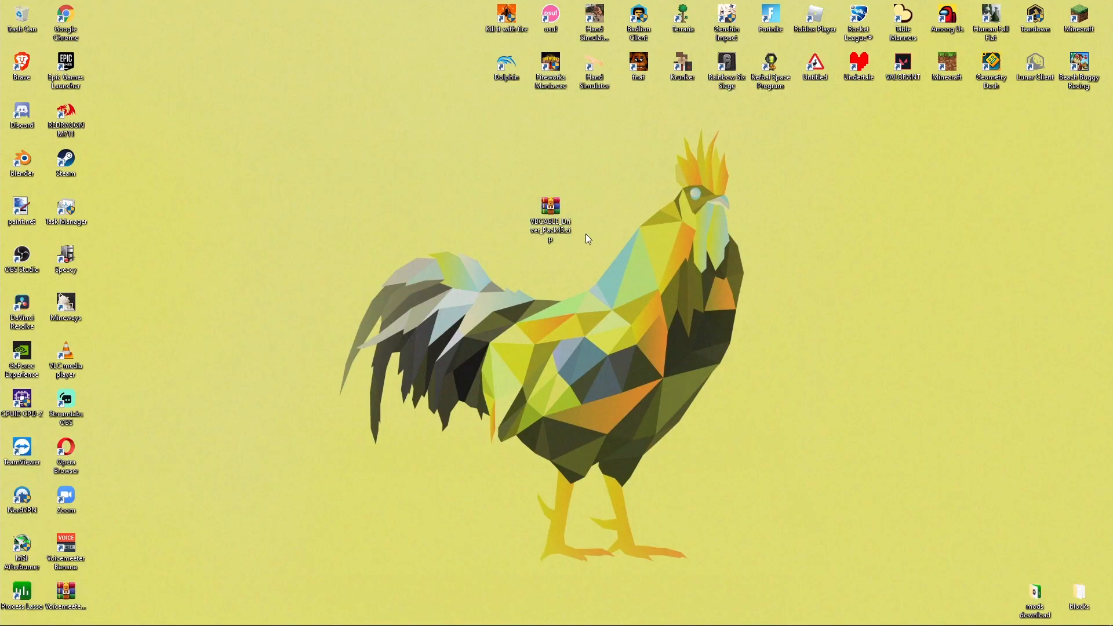
right_click(551, 213)
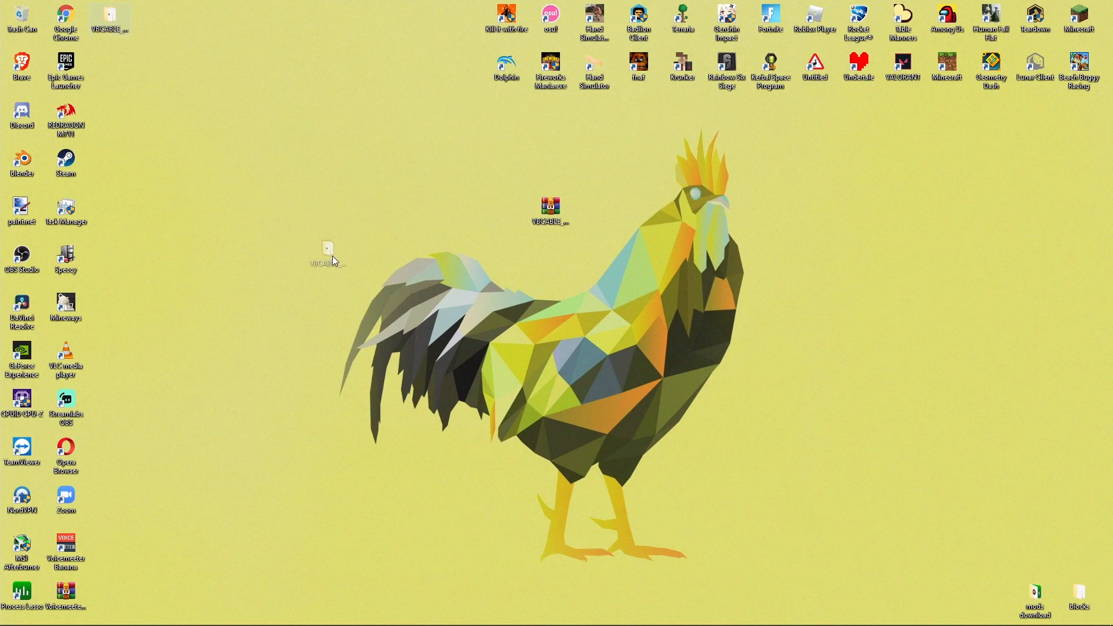
drag(326, 253, 461, 209)
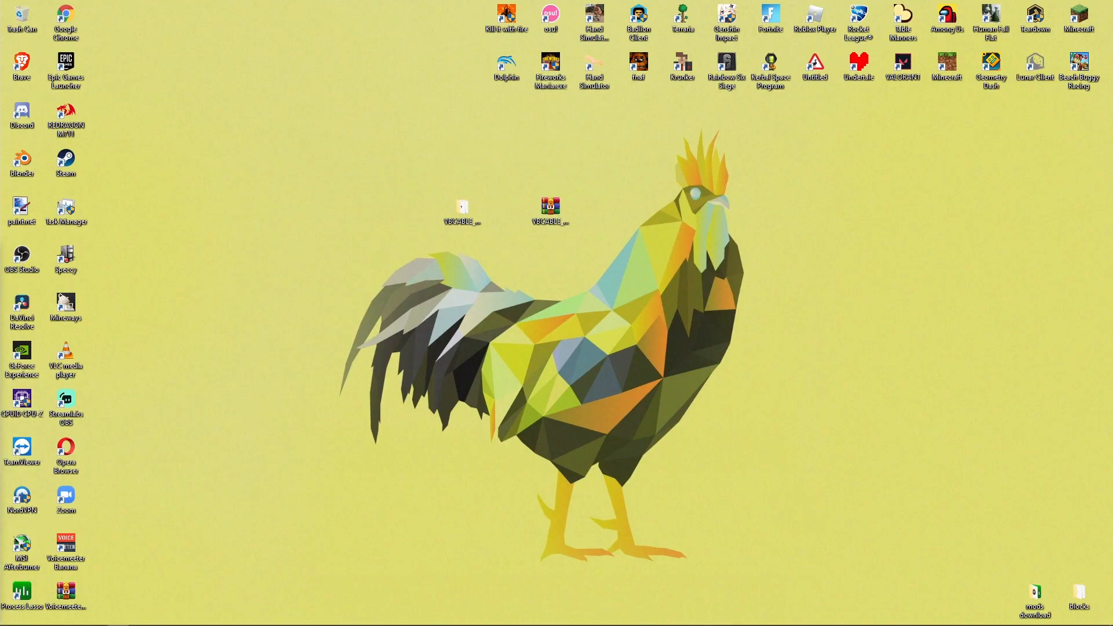
Open VBCABLE_Driver_Pack43 and bring up the context menu for VBCABLE_Setup_x64.exe.
double_click(549, 206)
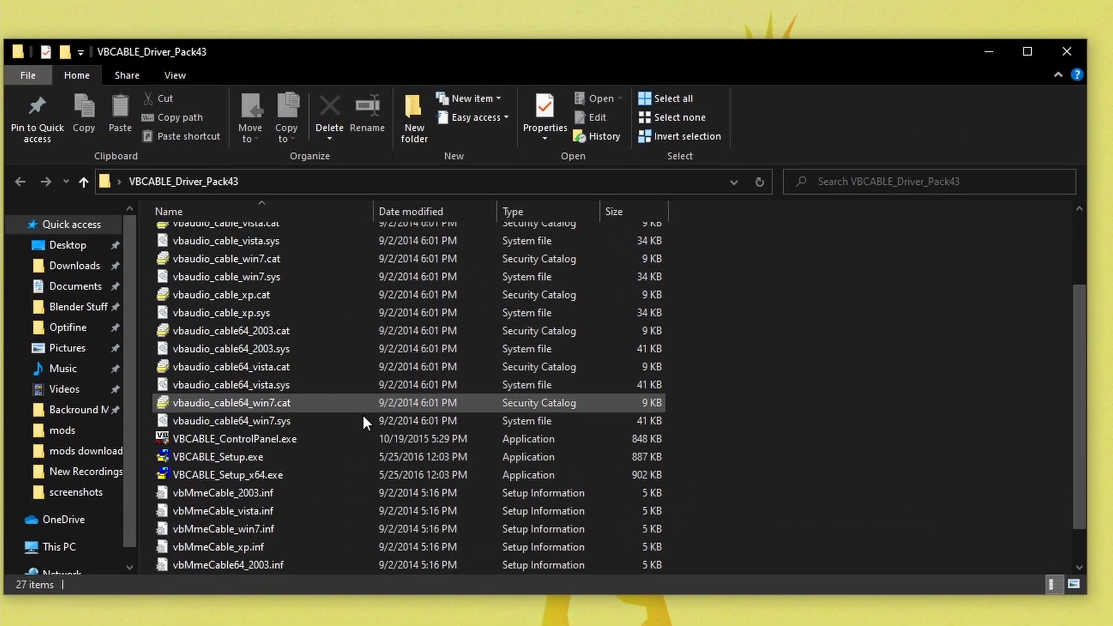
click(228, 475)
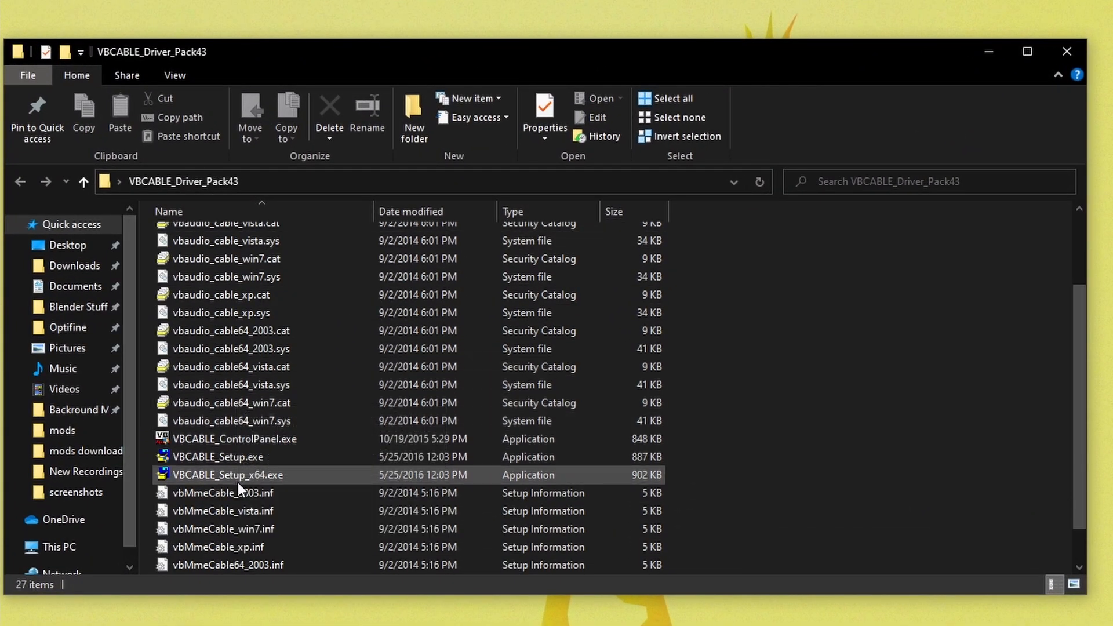
click(228, 474)
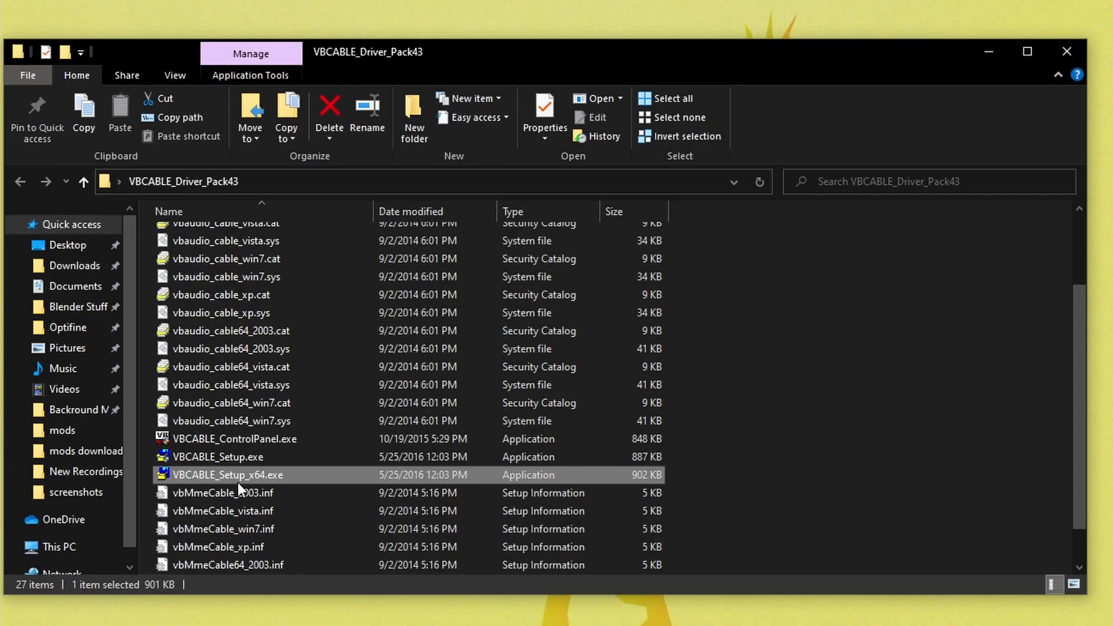
right_click(227, 475)
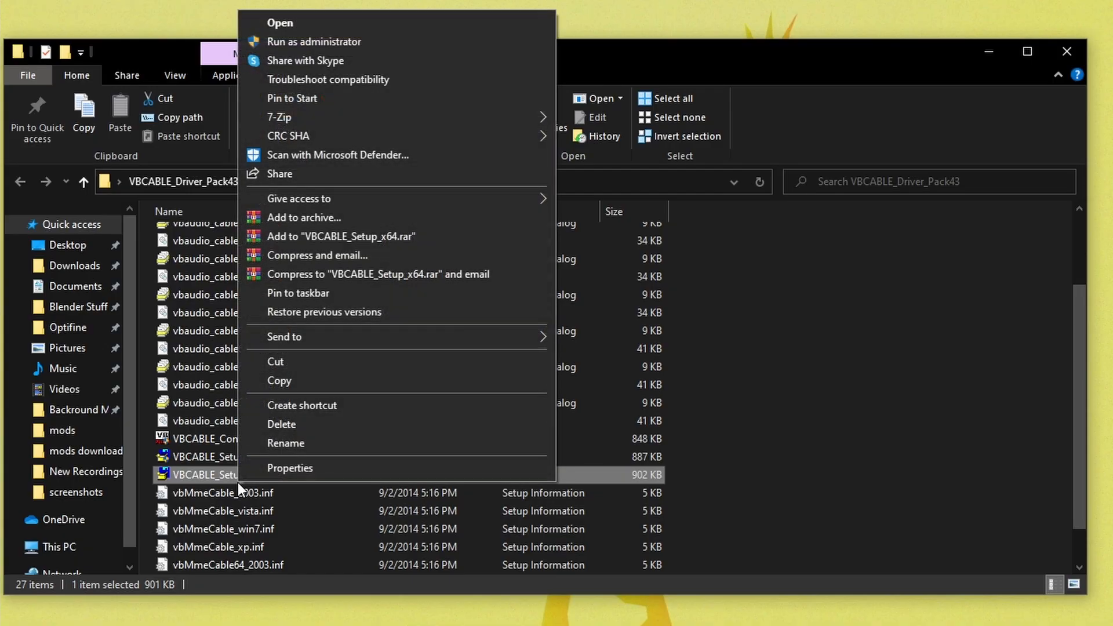
mouse_move(343, 49)
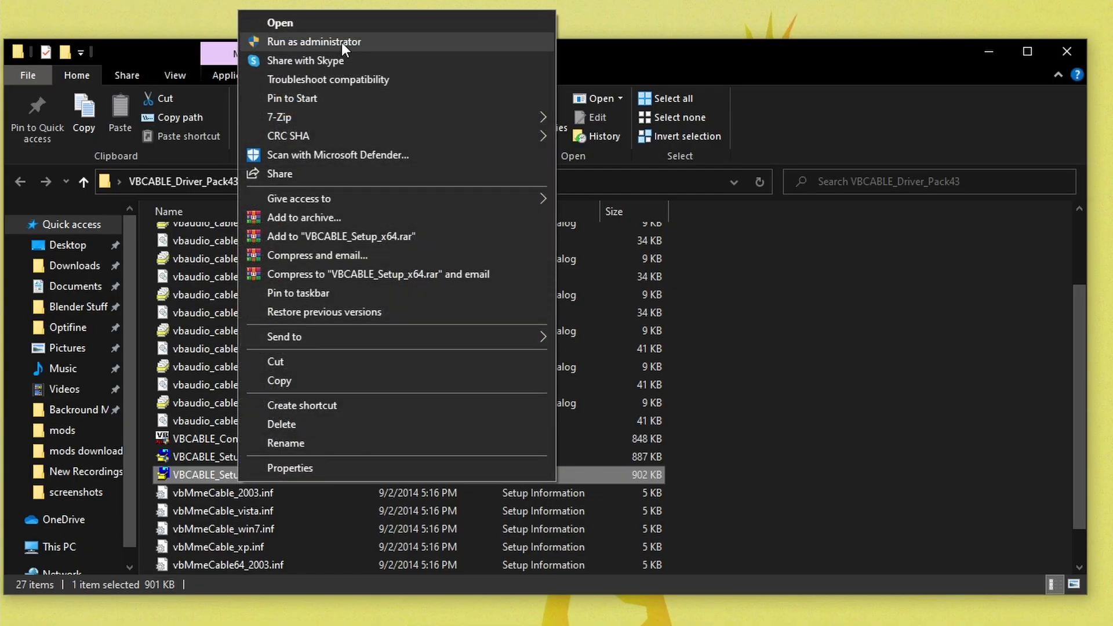
mouse_move(592, 164)
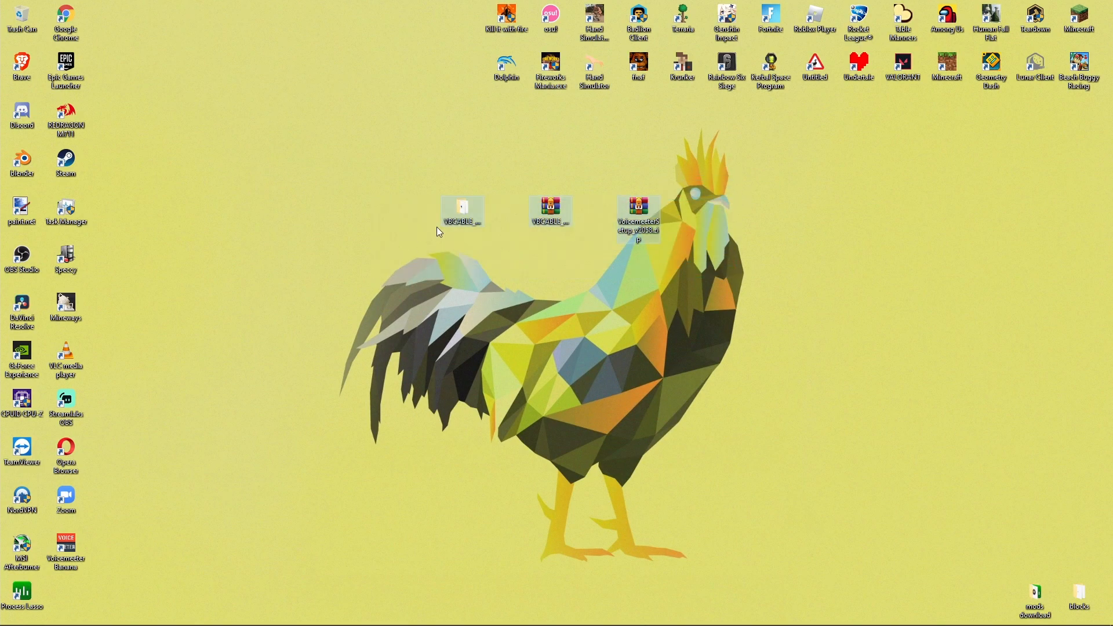
Refresh the desktop so the VBCABLE folder and both ZIP packages disappear.
right_click(21, 14)
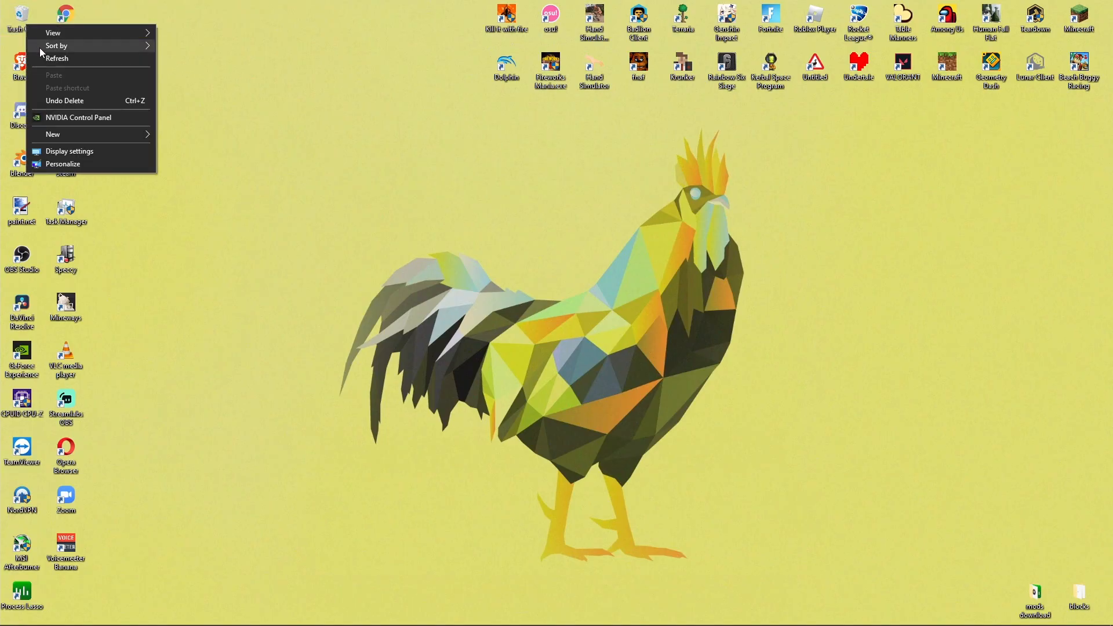
click(585, 330)
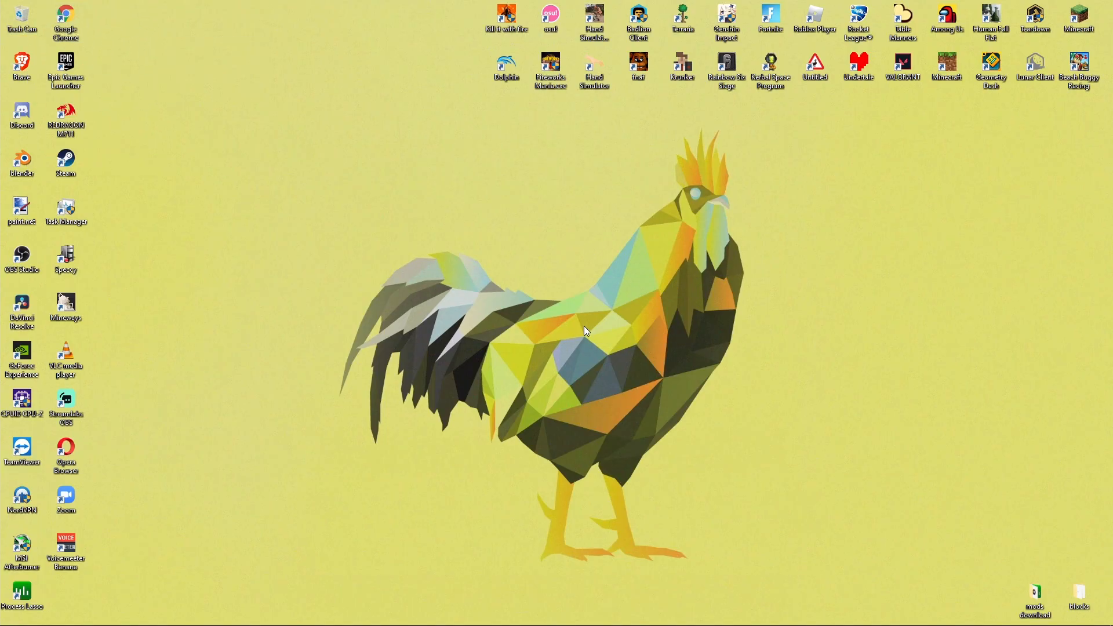
mouse_move(439, 617)
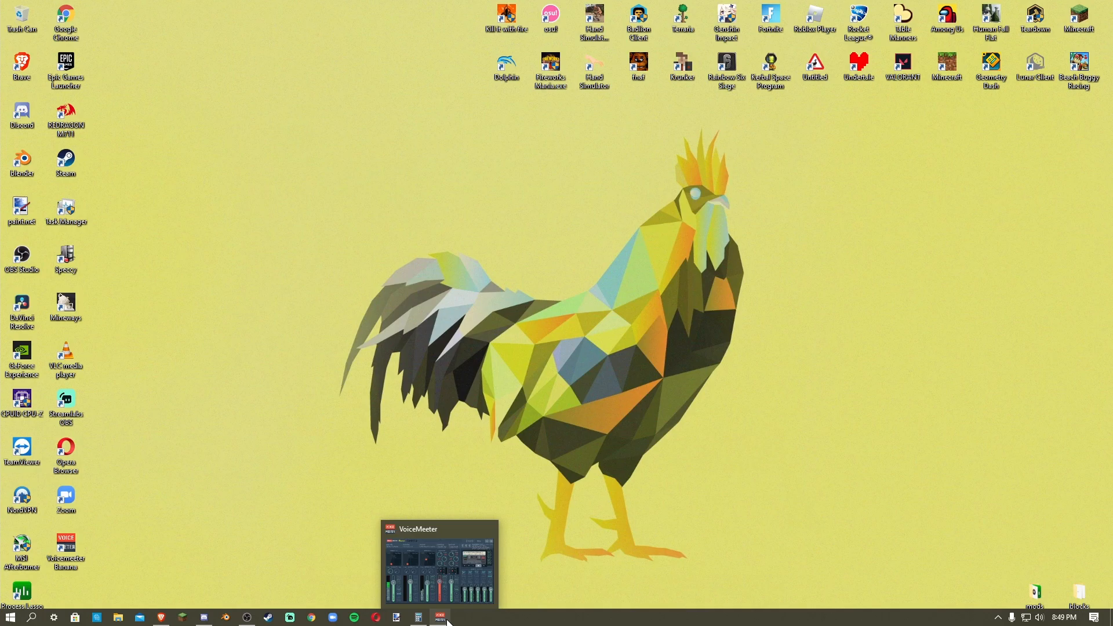
Restore the Voicemeeter mixer and keep A1 on WDM: USB LED headset (XIBERIA).
click(439, 561)
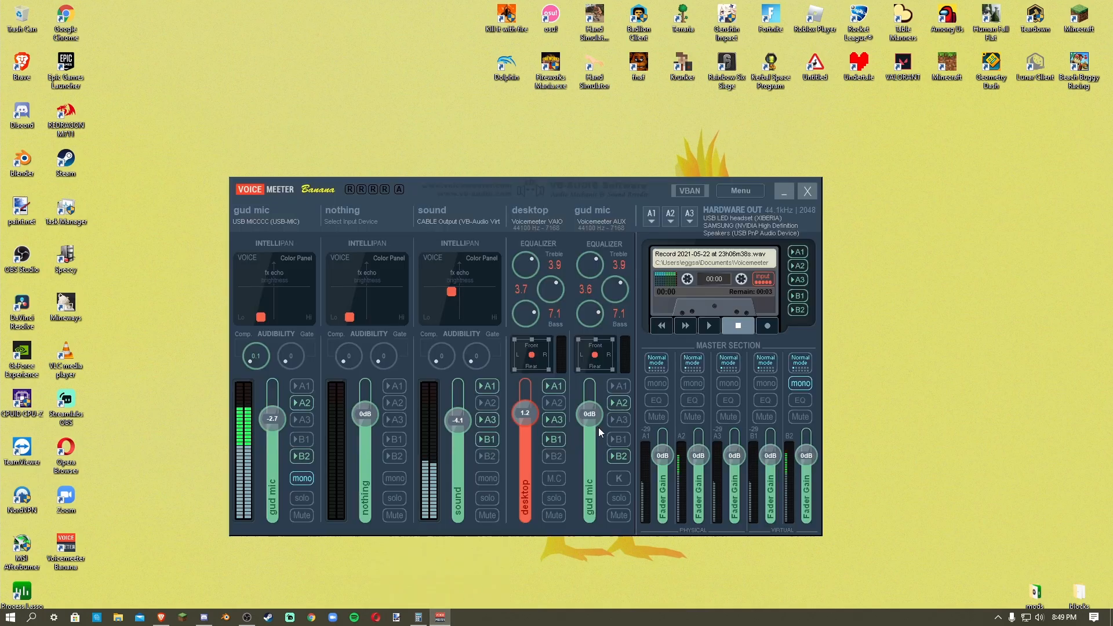
mouse_move(522, 223)
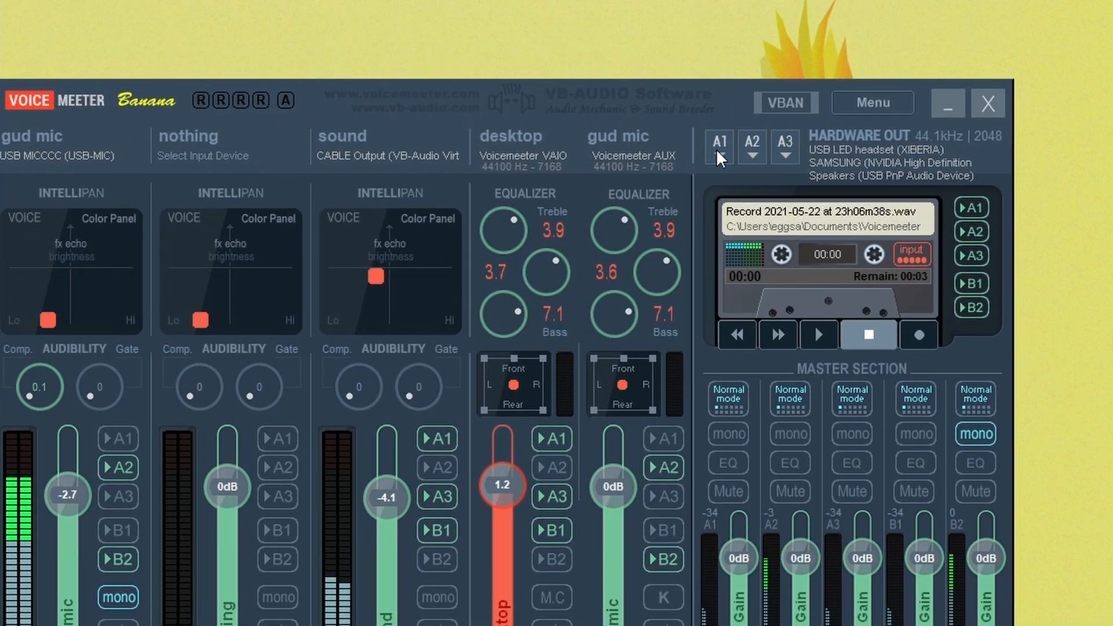
click(718, 148)
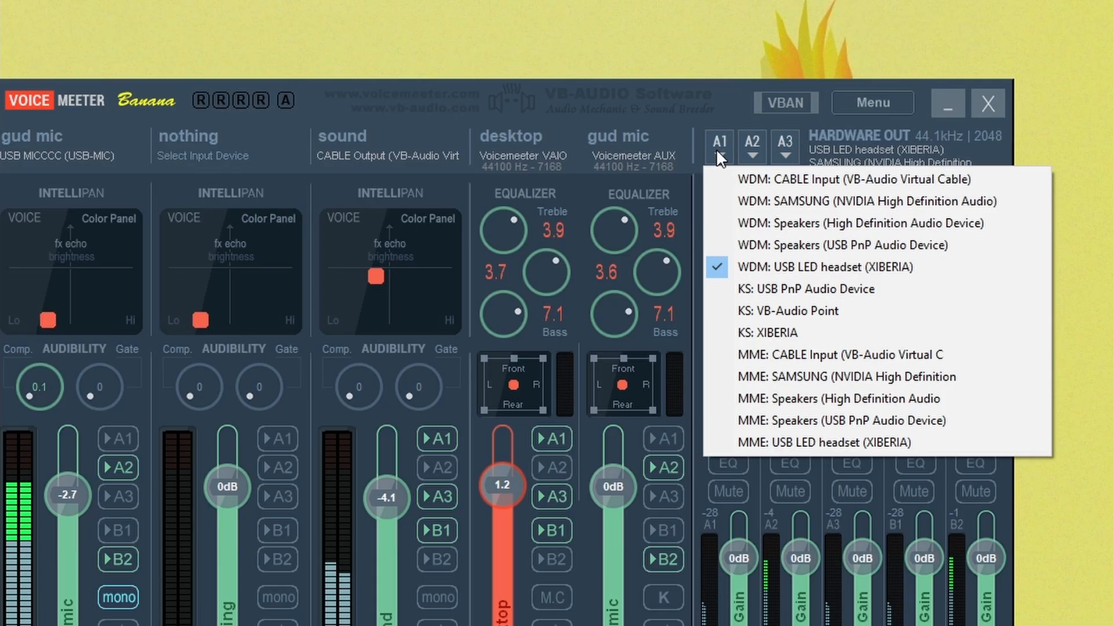
mouse_move(851, 202)
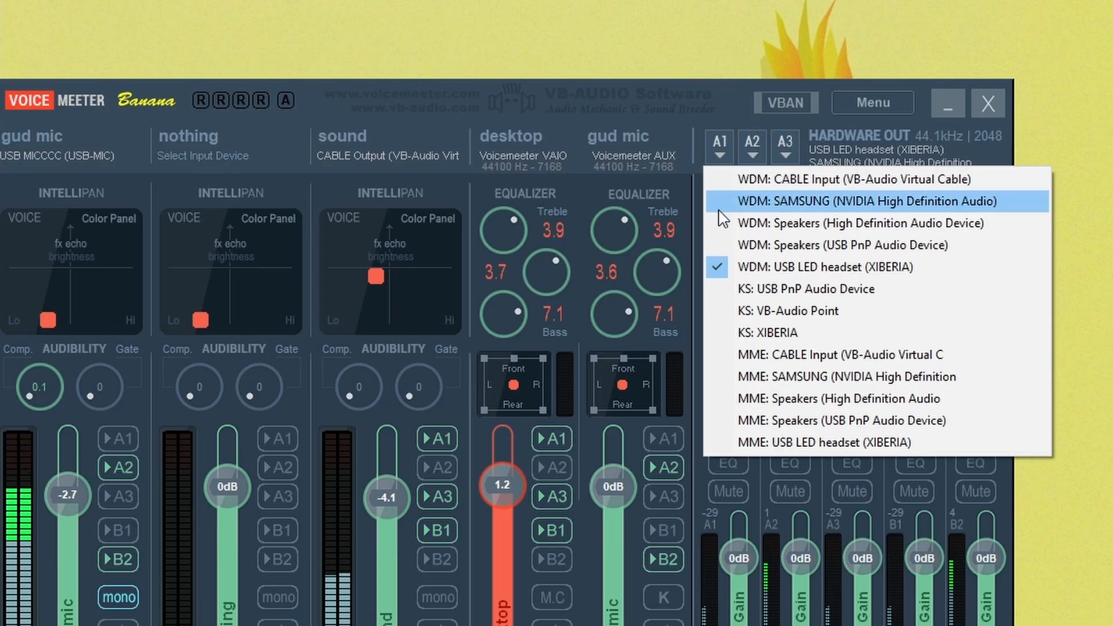
mouse_move(779, 277)
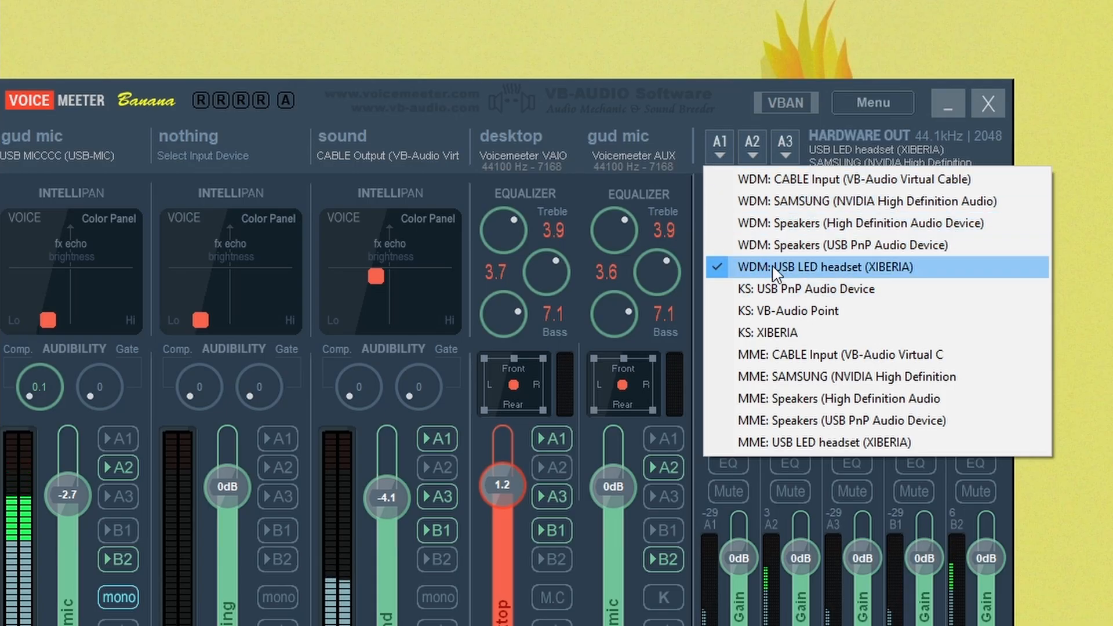
click(825, 267)
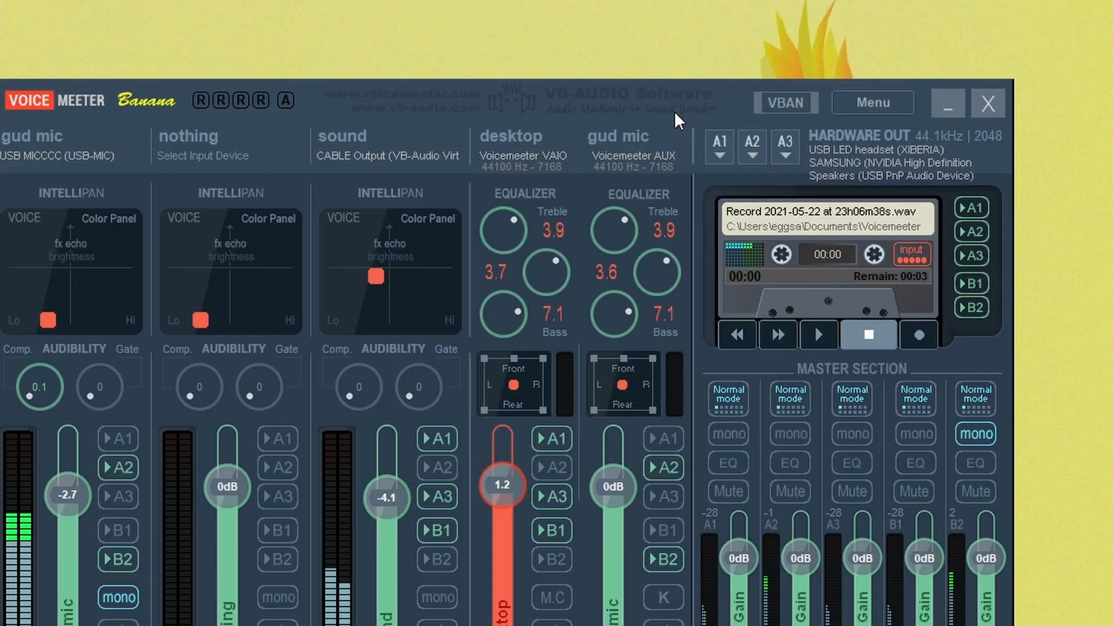
mouse_move(581, 96)
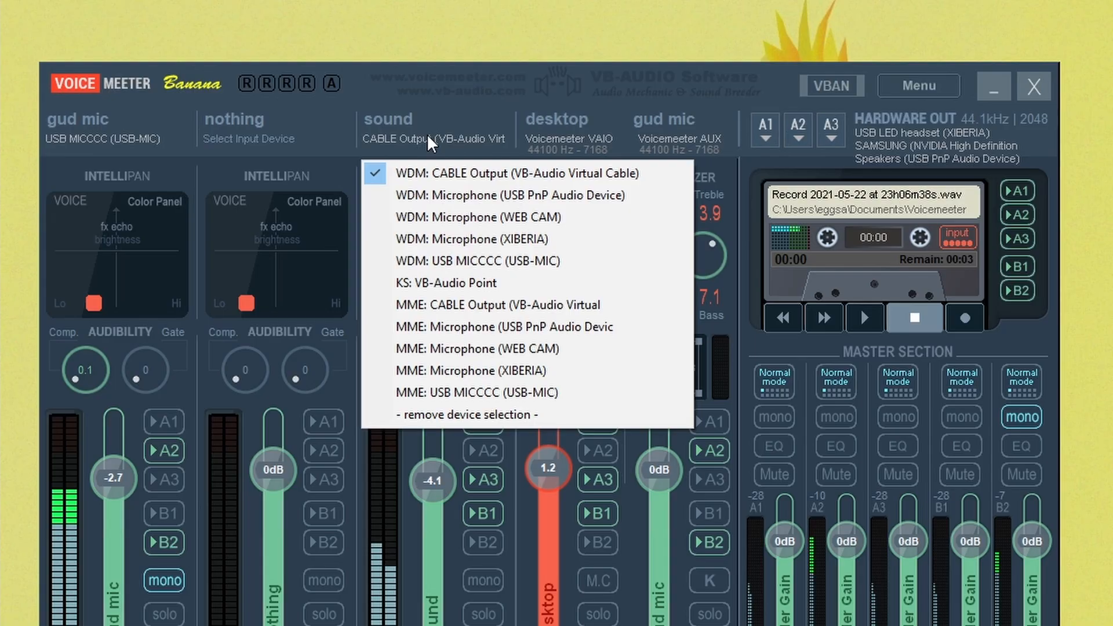
Keep the sound input strip on WDM: CABLE Output (VB-Audio Virtual Cable).
click(516, 173)
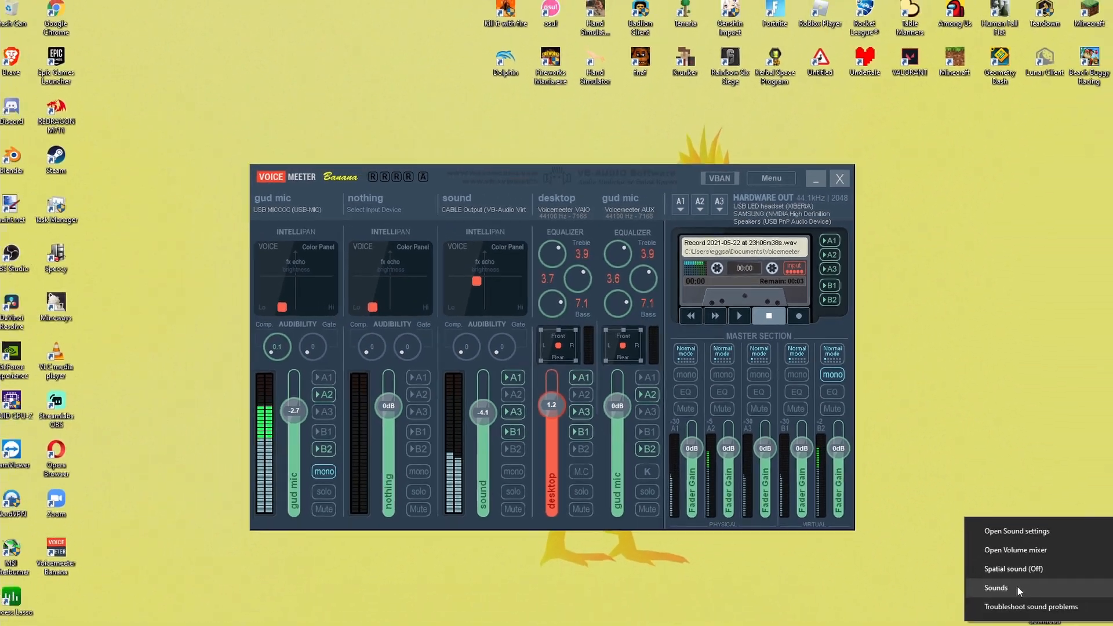
Search the Start menu for 'sounds' to reach the classic Sound dialog.
click(996, 588)
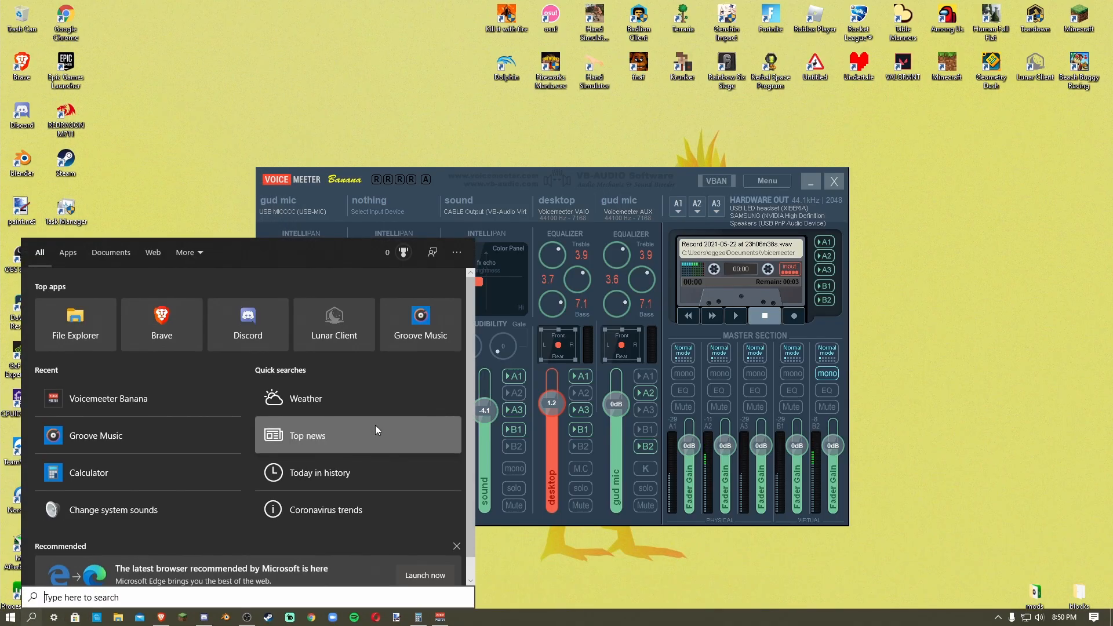
text(sounds)
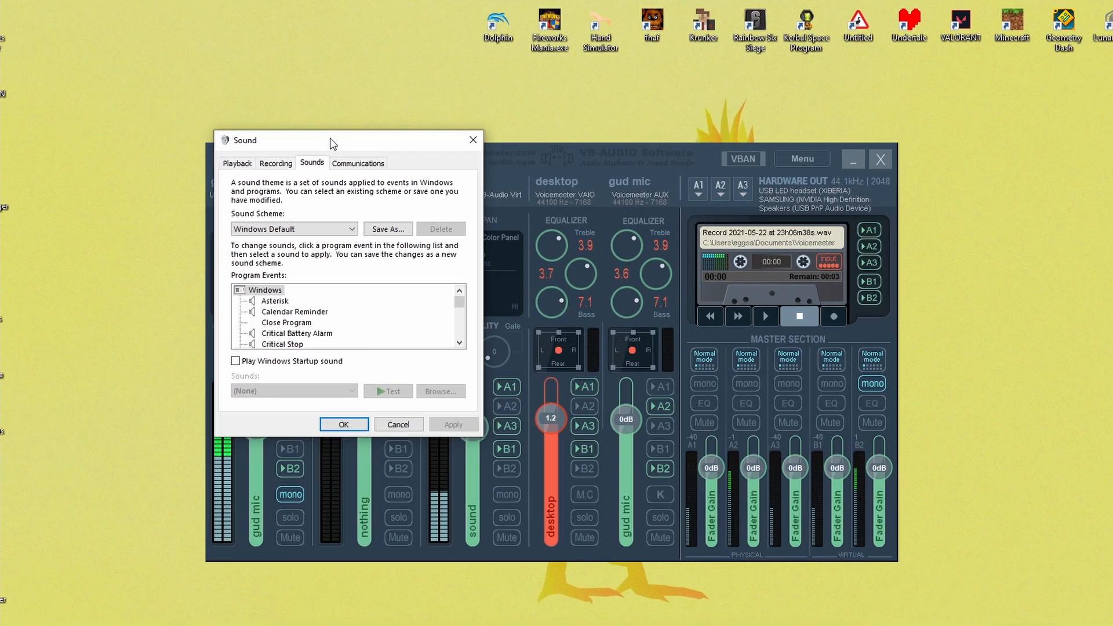
Browse the recording devices and show options for CABLE Output, with VoiceMeeter Aux Output default.
click(276, 162)
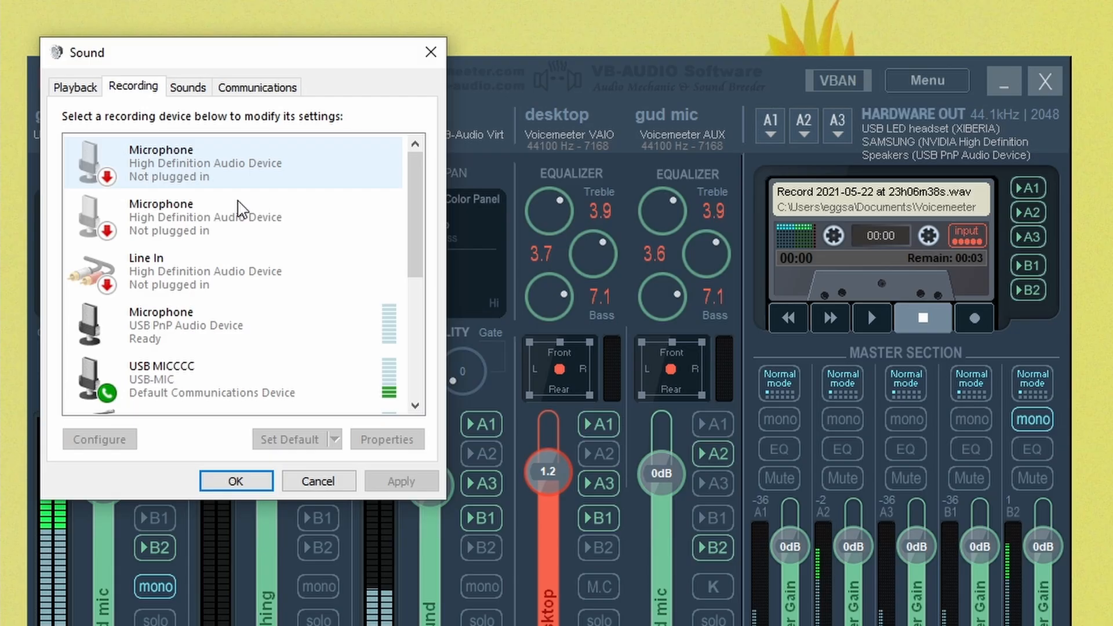
scroll(down, 3)
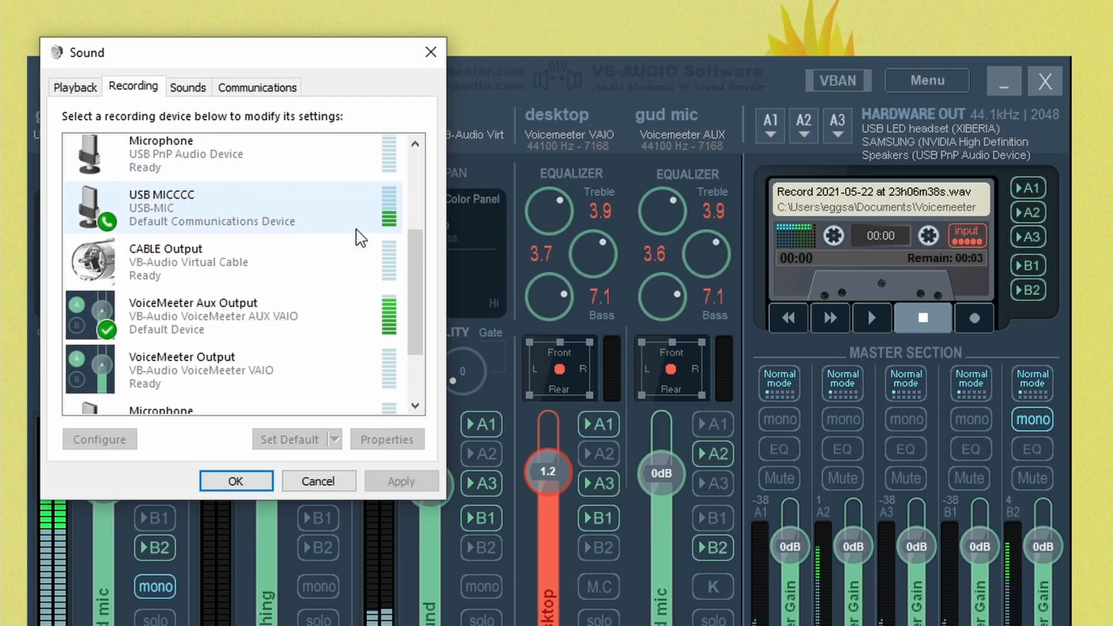
right_click(165, 248)
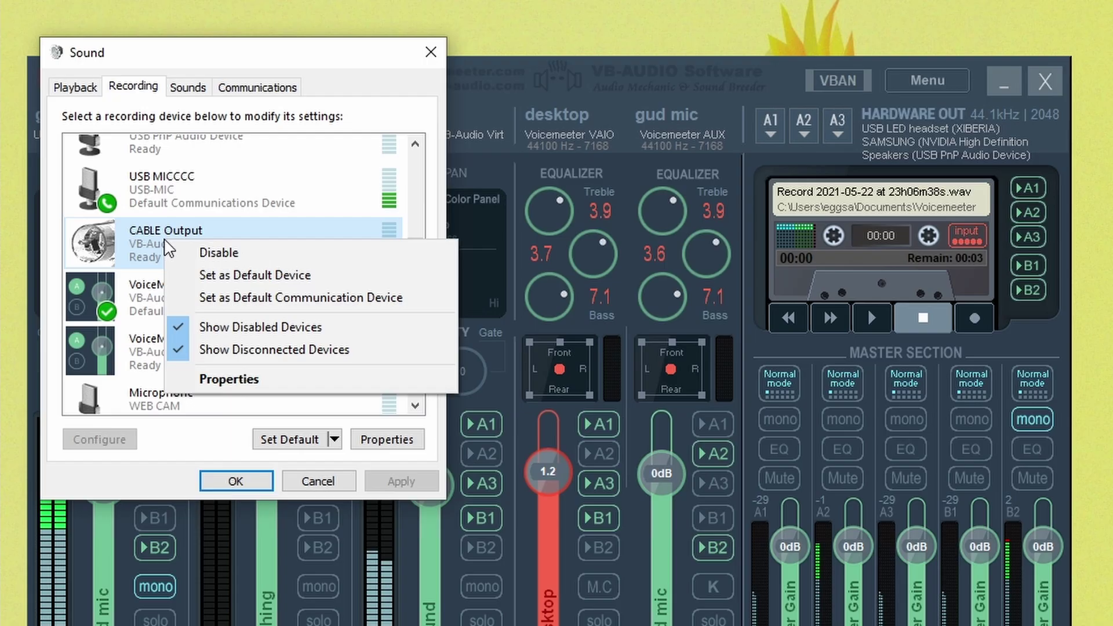
mouse_move(222, 253)
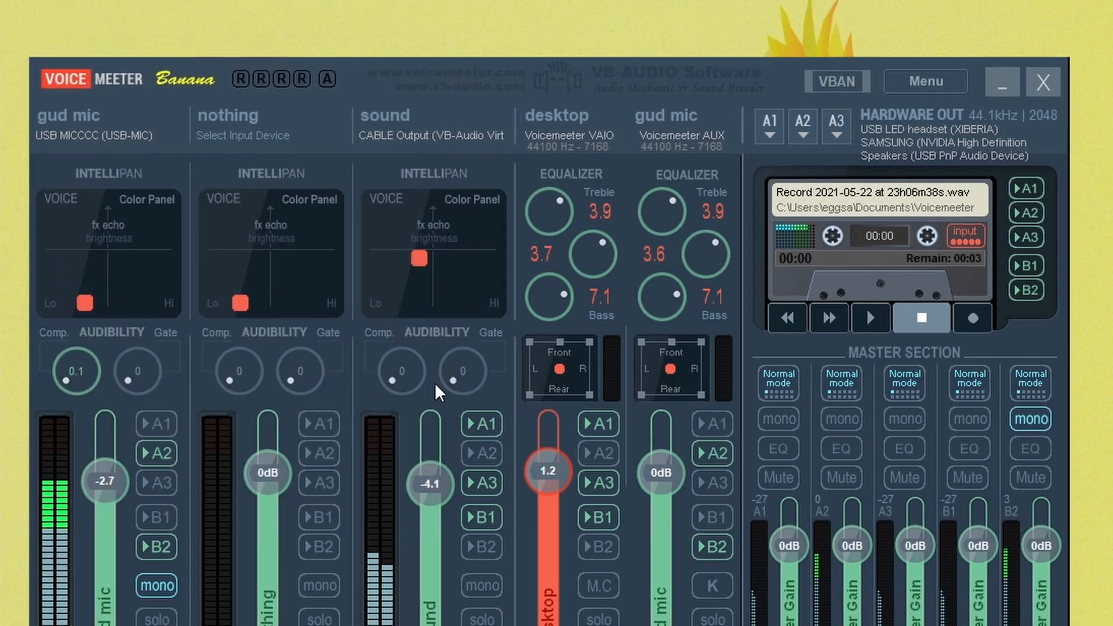
Close the Sound dialog and open Sound settings from the tray speaker icon.
click(485, 211)
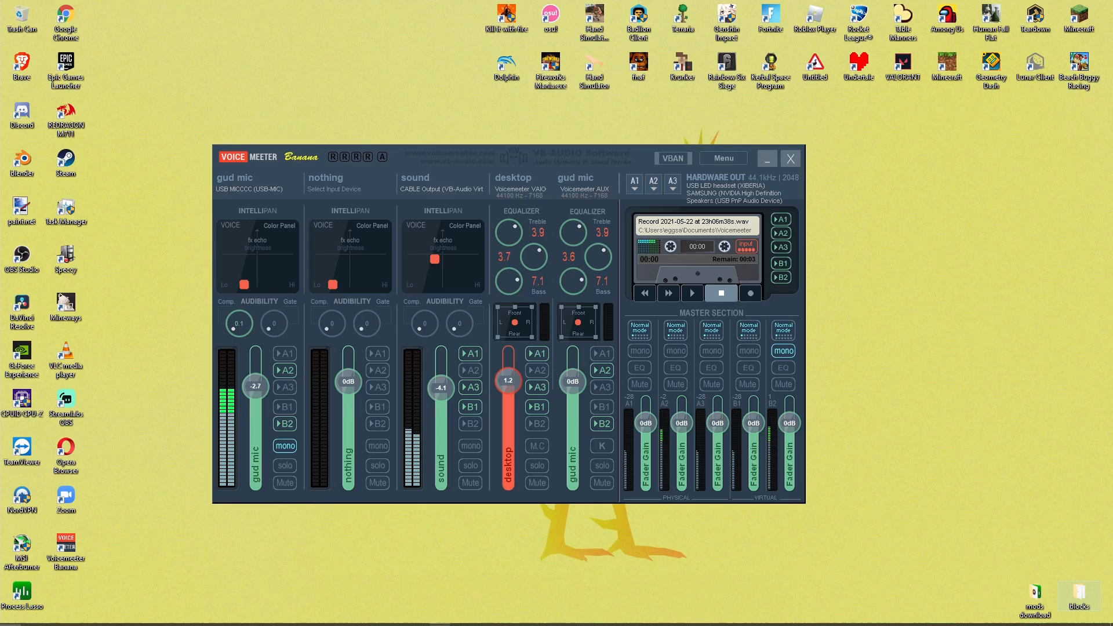
right_click(1055, 619)
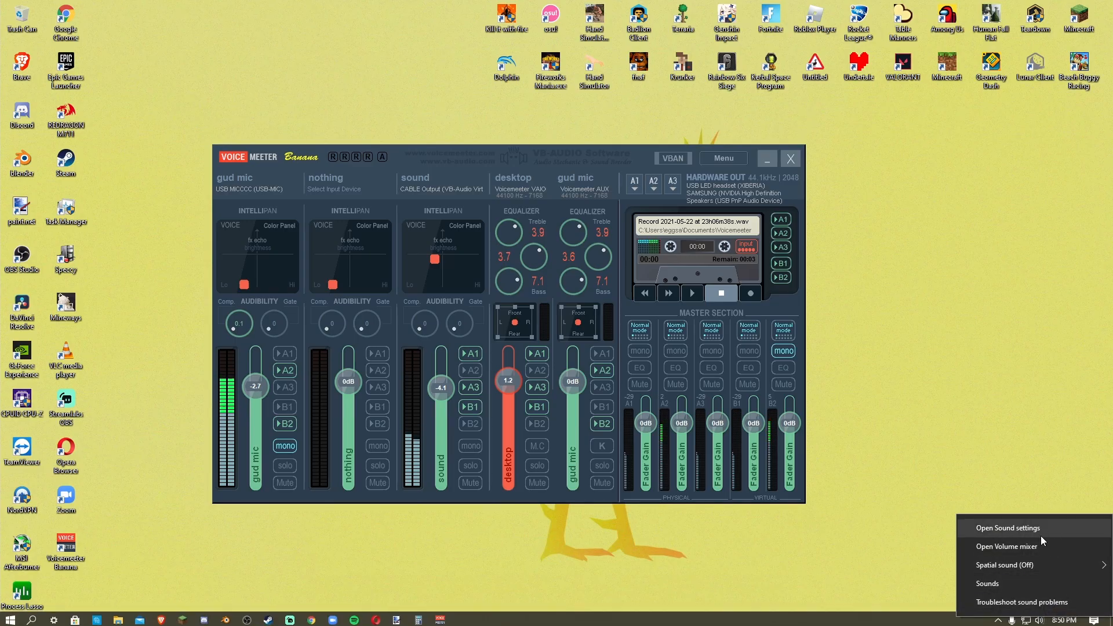
click(1008, 528)
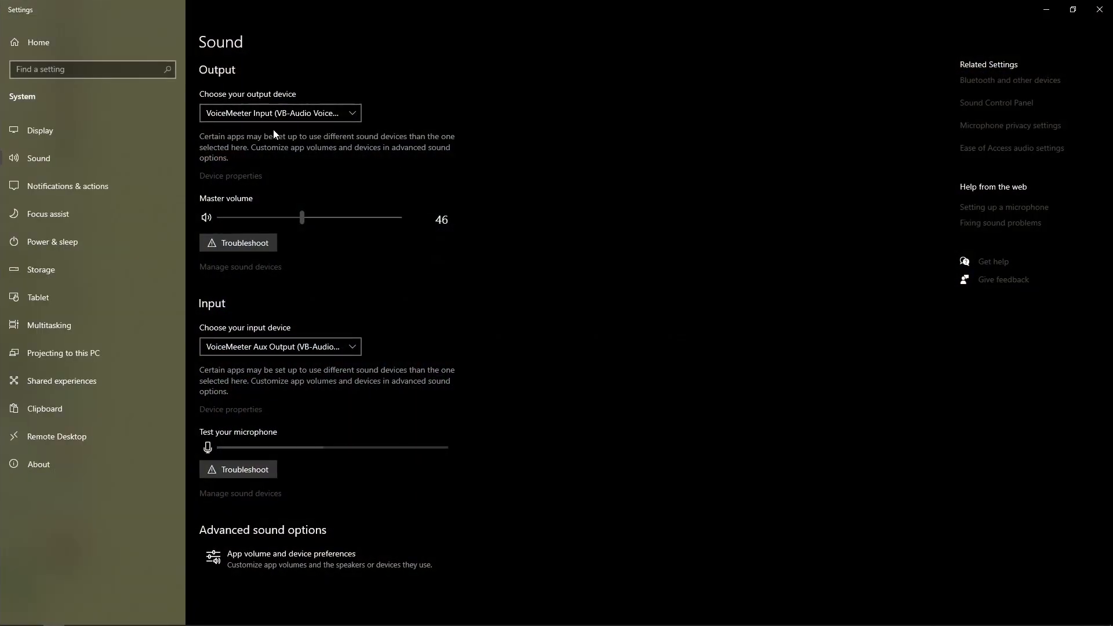
Set the Windows output device to VoiceMeeter Input.
click(1073, 9)
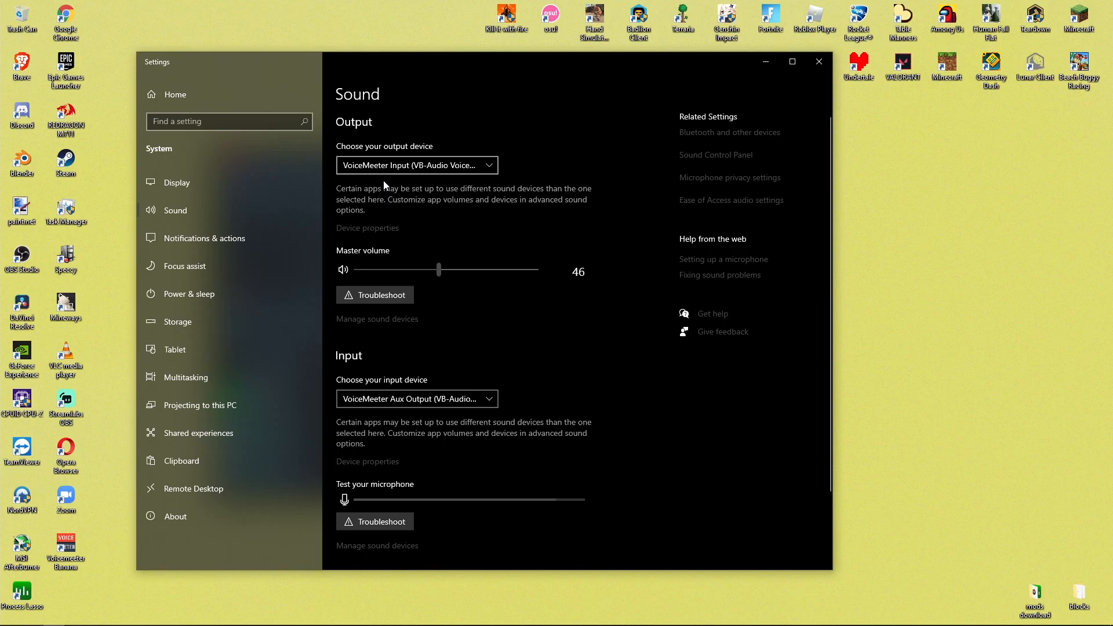
mouse_move(427, 188)
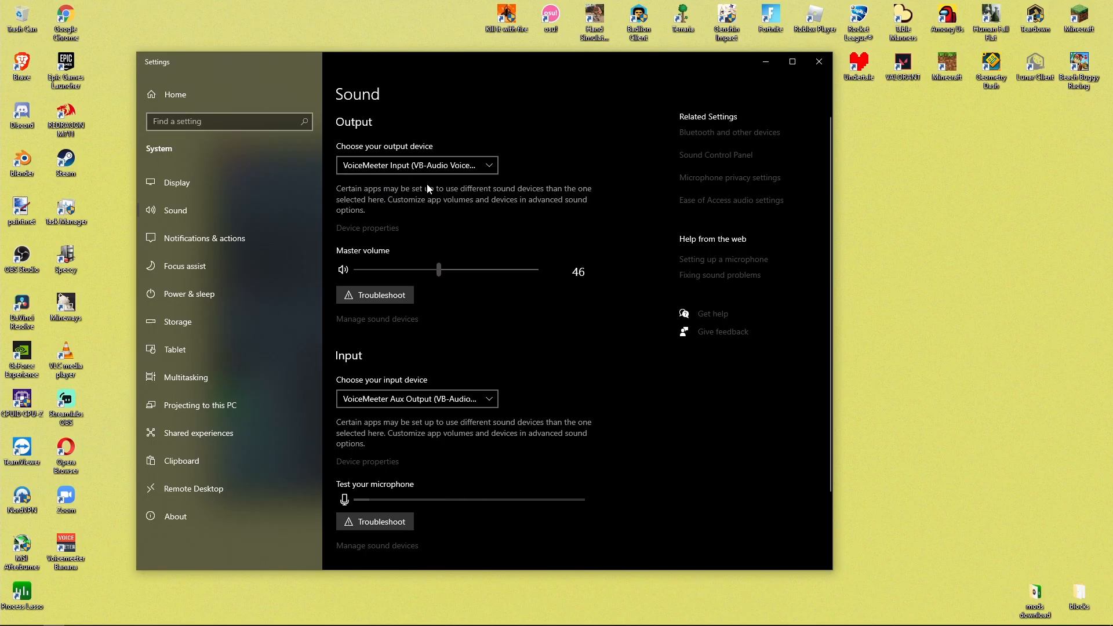
mouse_move(426, 165)
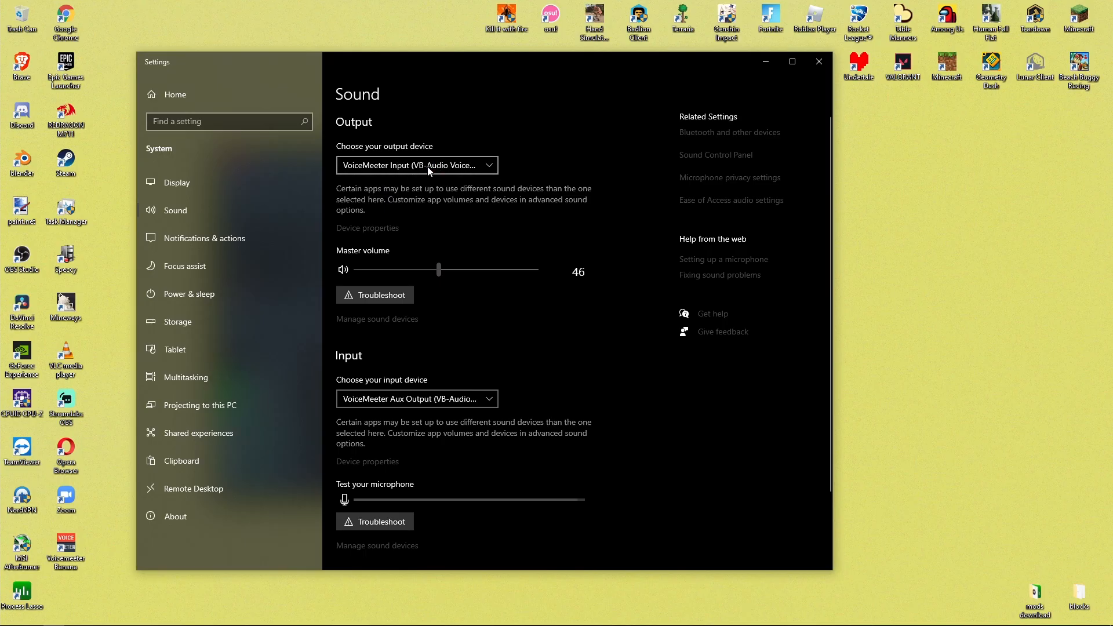
click(417, 165)
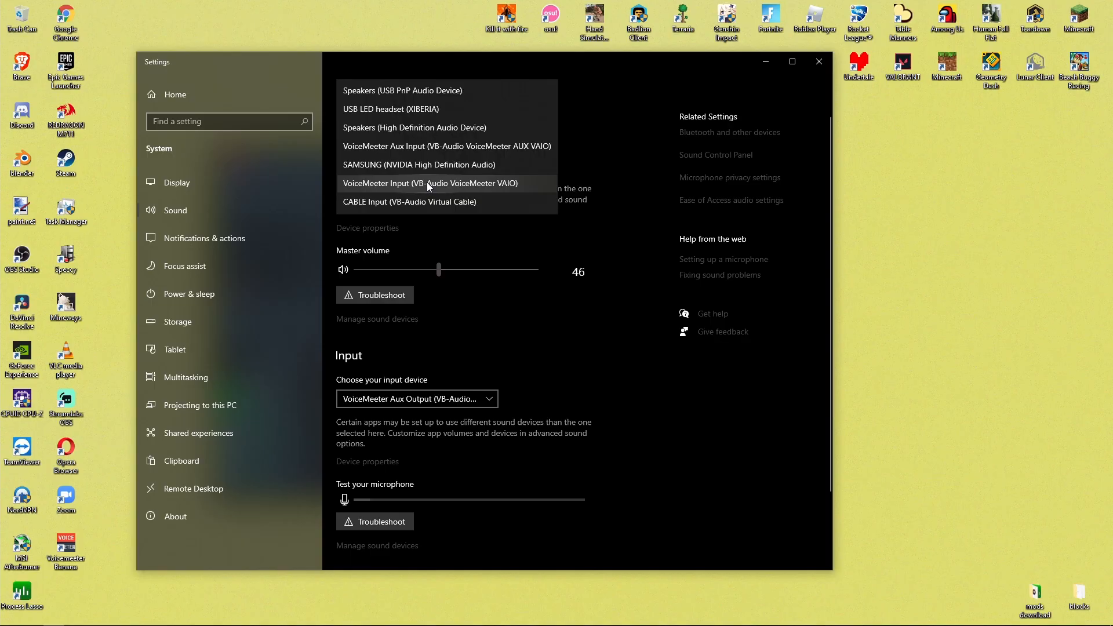
mouse_move(415, 195)
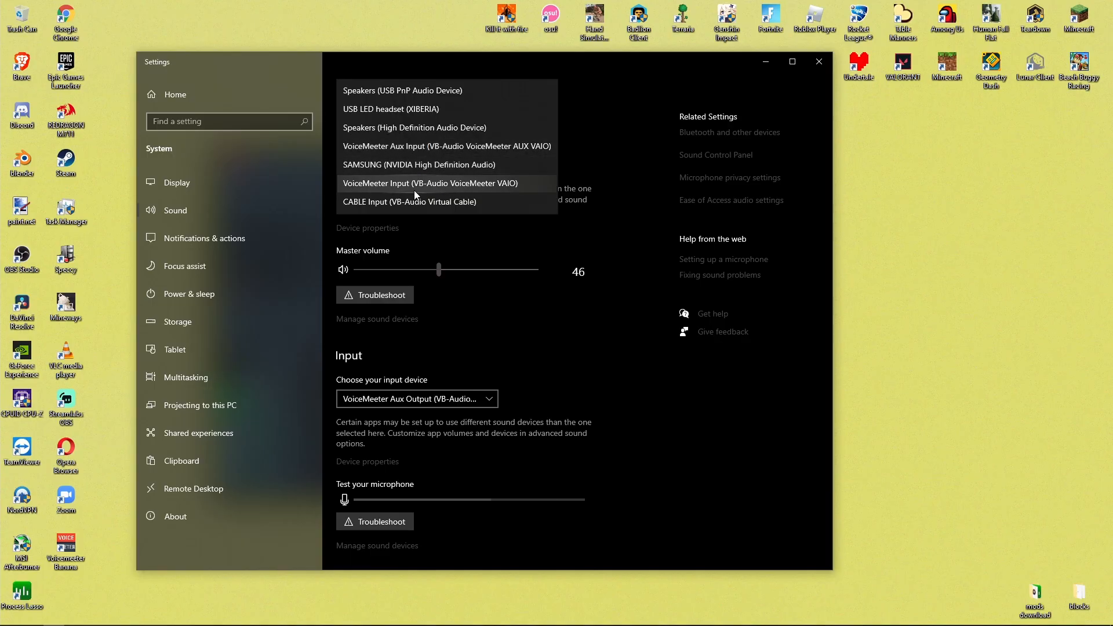
click(430, 184)
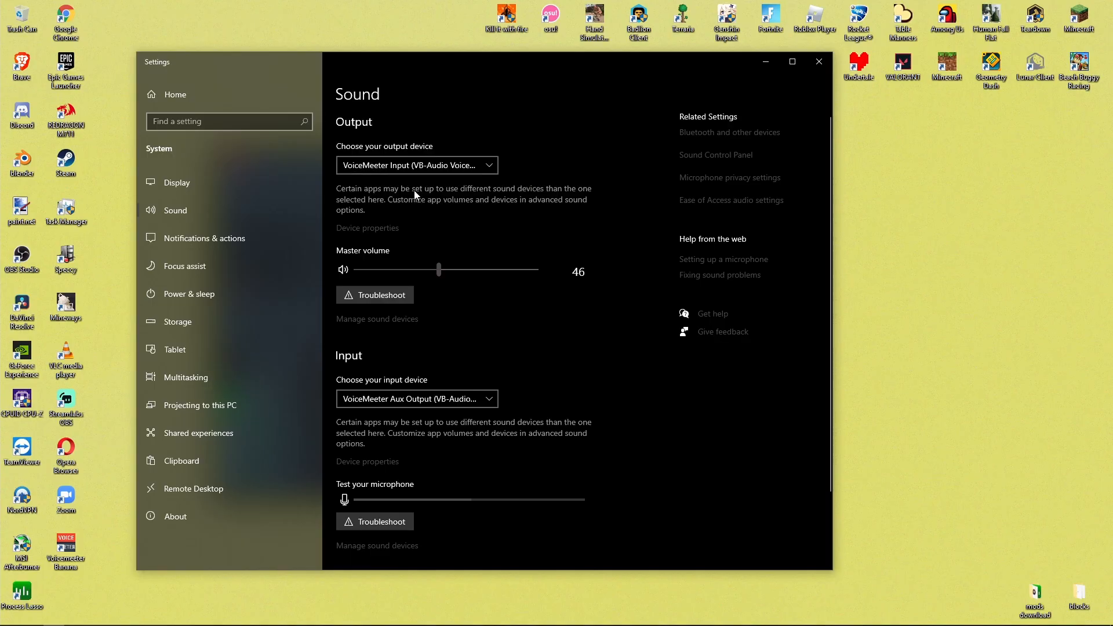
Keep VoiceMeeter Aux Output as the input device and open App volume and device preferences.
scroll(down, 3)
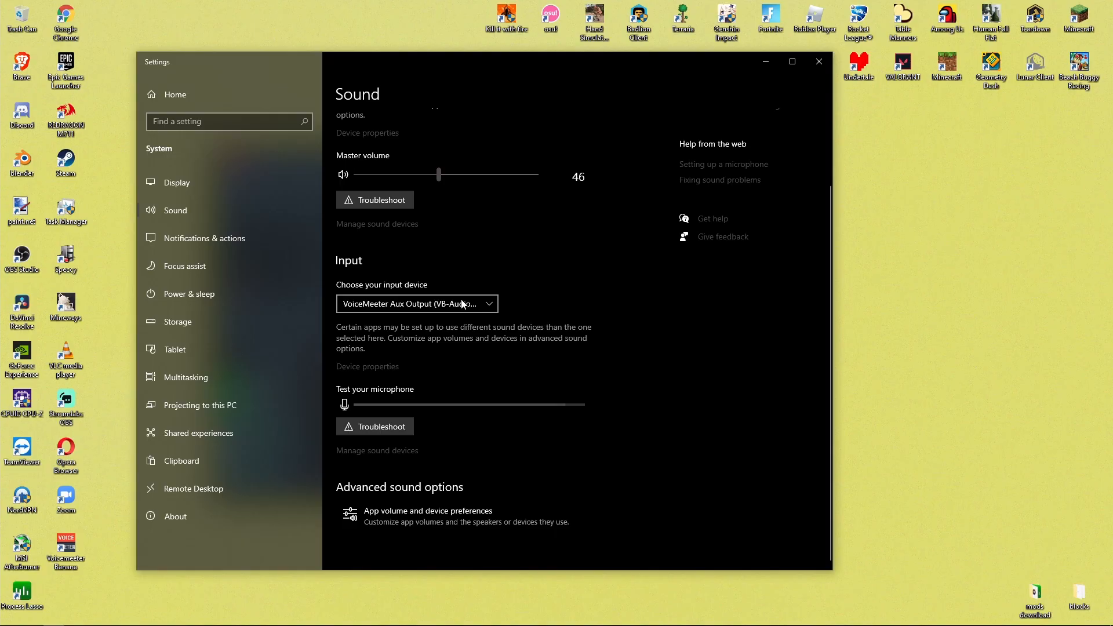
click(415, 303)
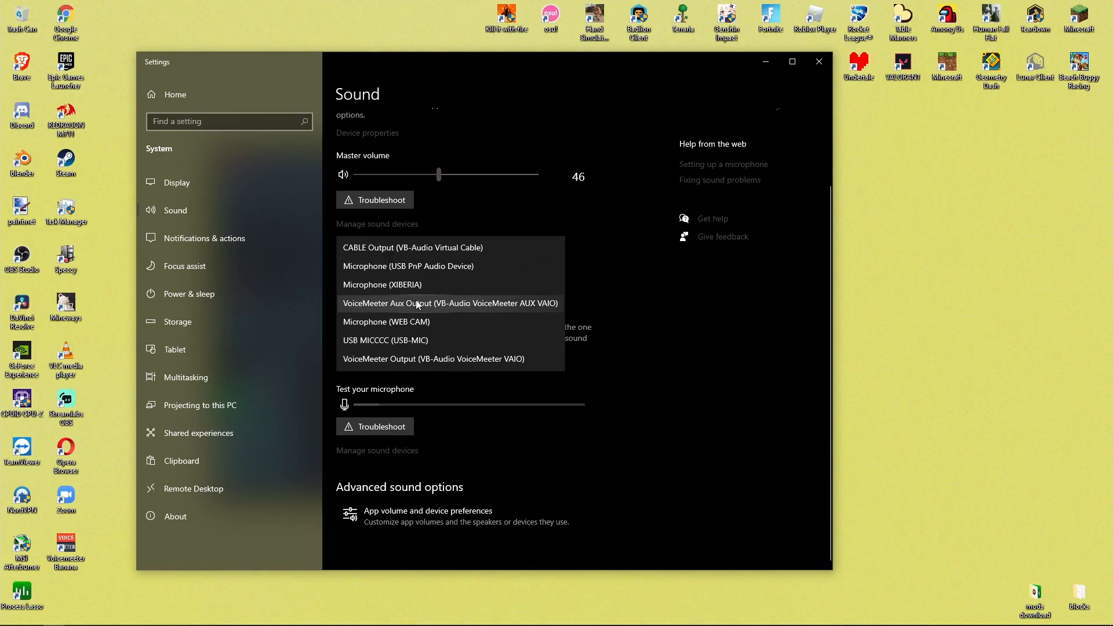
click(450, 304)
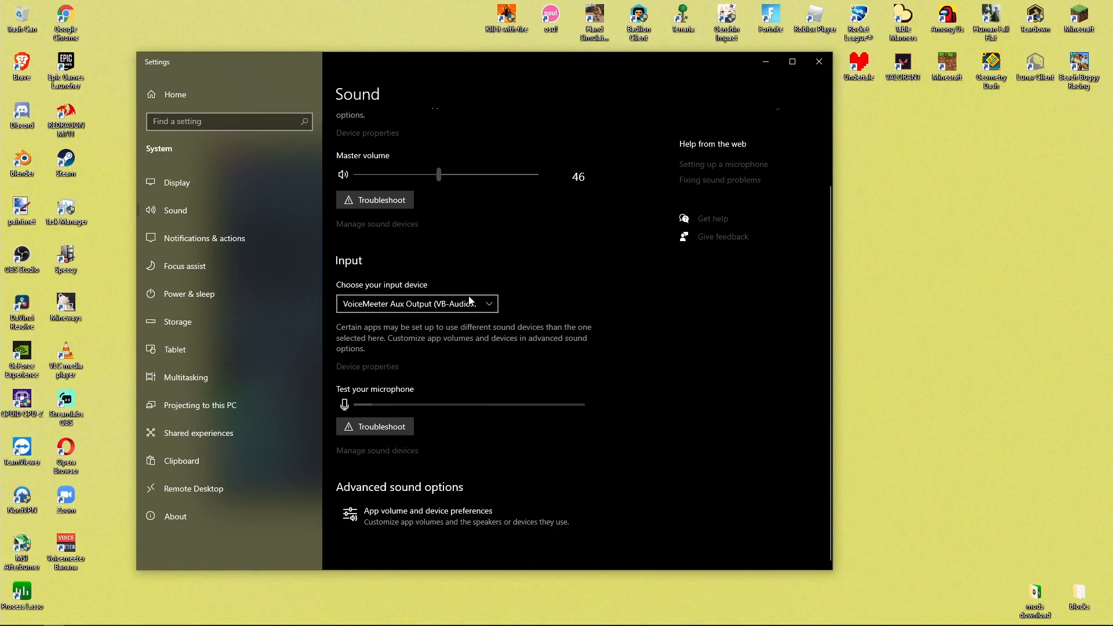
mouse_move(554, 86)
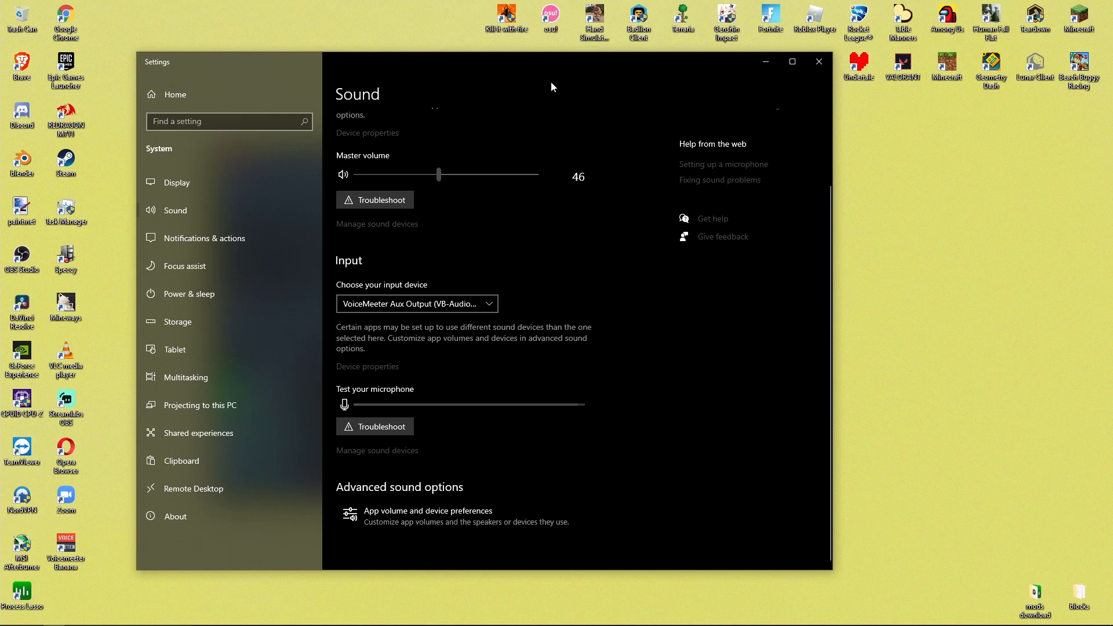
click(427, 516)
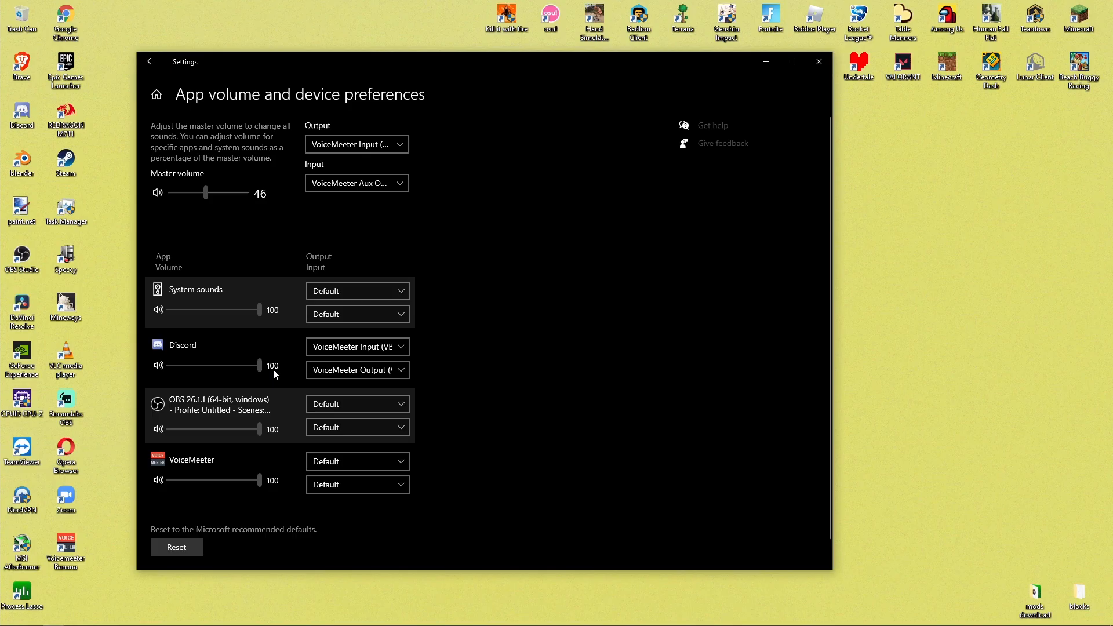
mouse_move(535, 410)
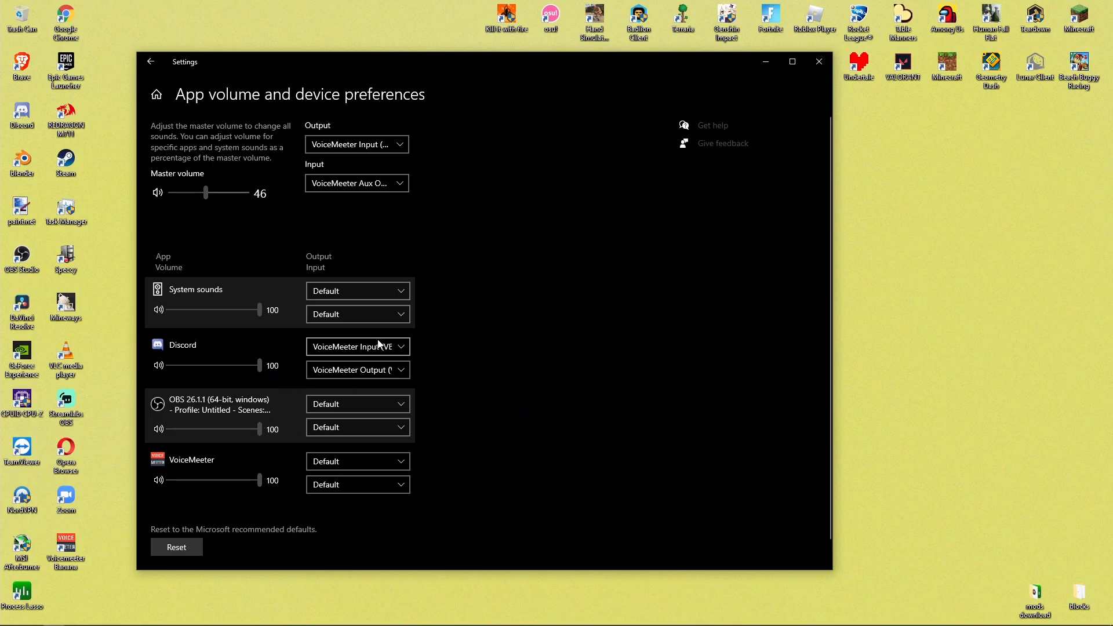
Change Discord's output device to CABLE Input (VB-Audio Virtual Cable).
click(357, 346)
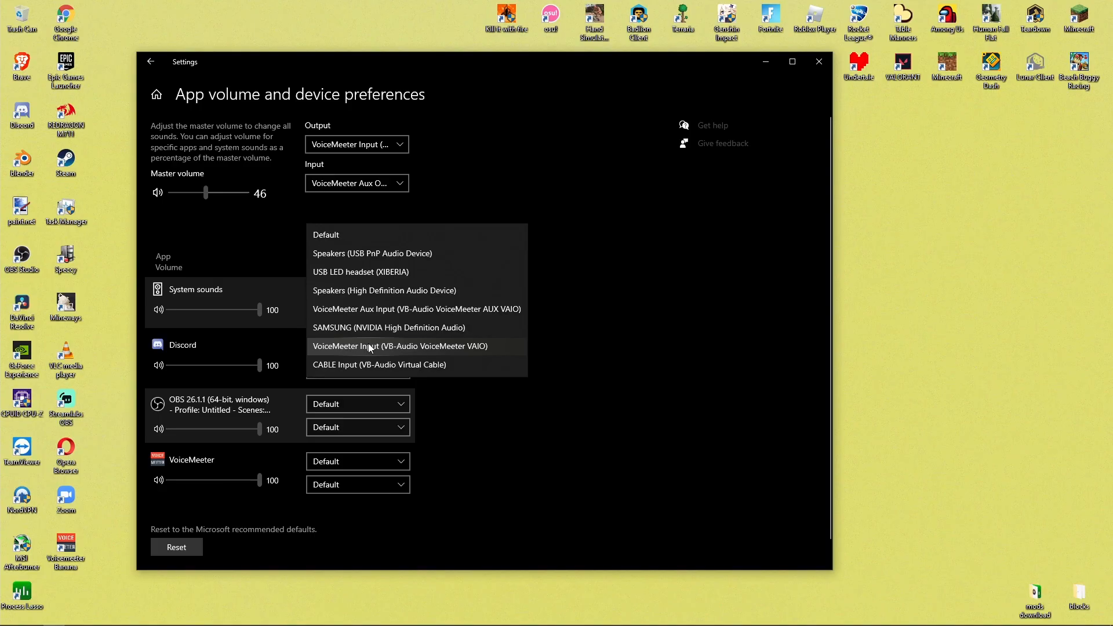
click(399, 346)
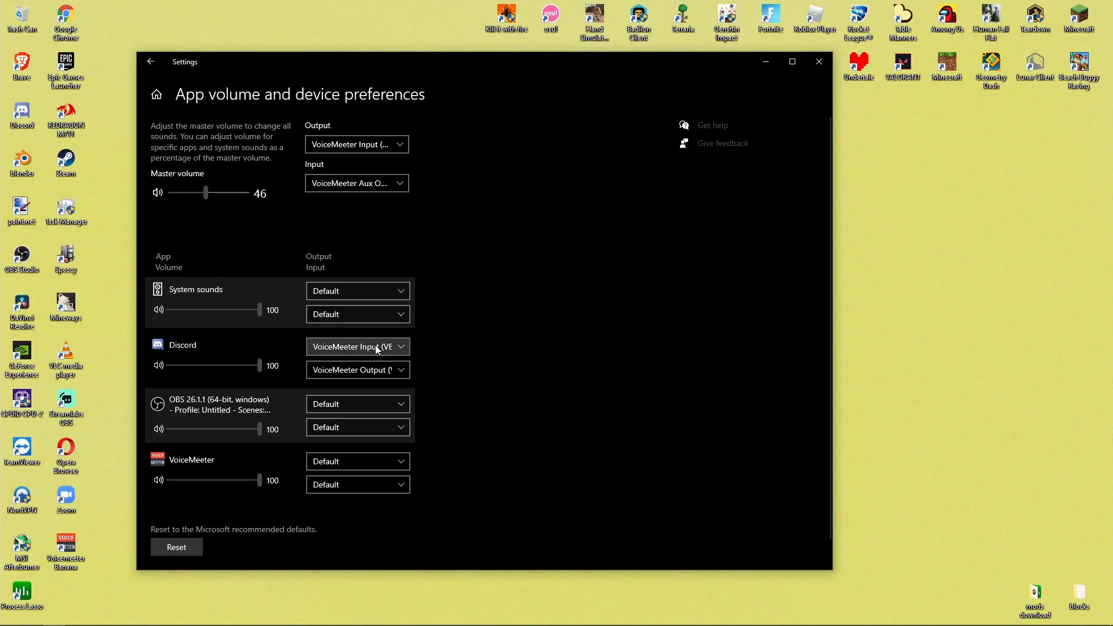
mouse_move(572, 369)
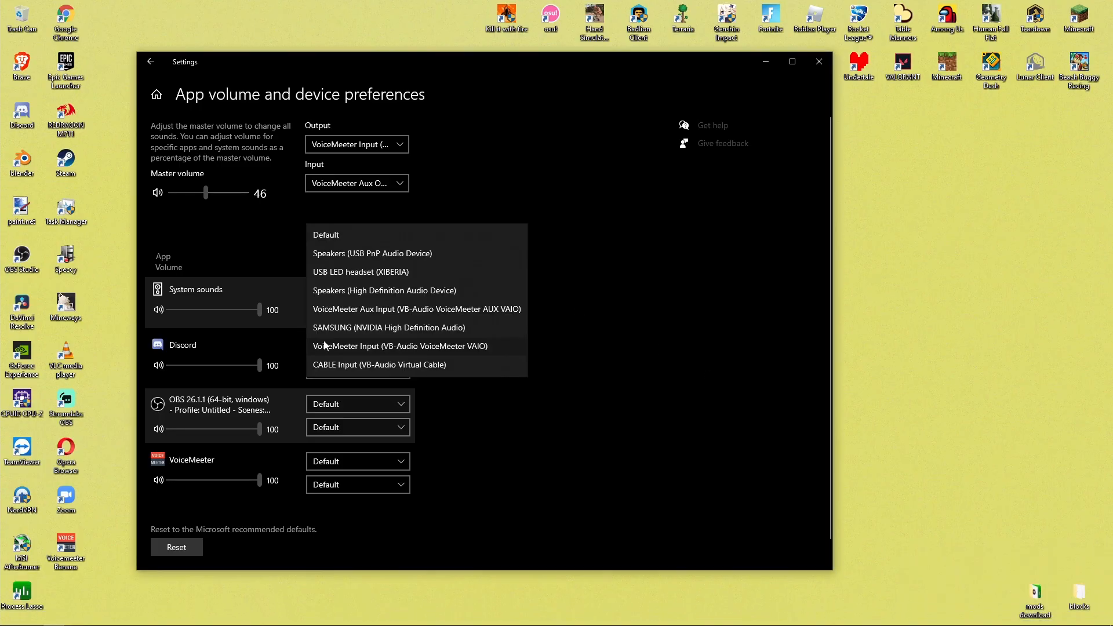
click(378, 365)
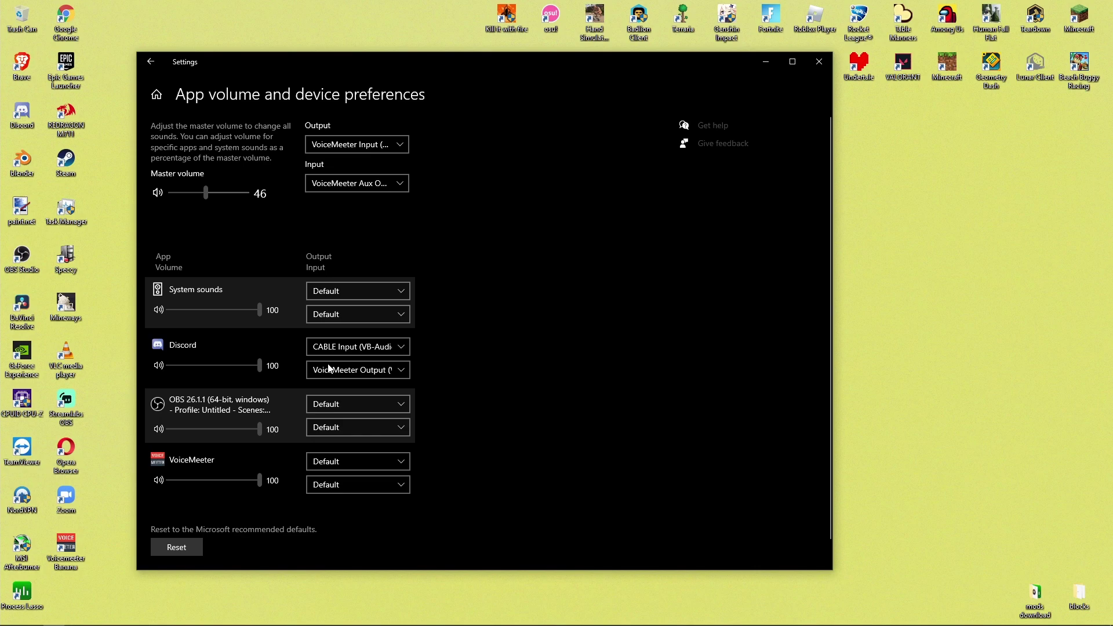
mouse_move(544, 345)
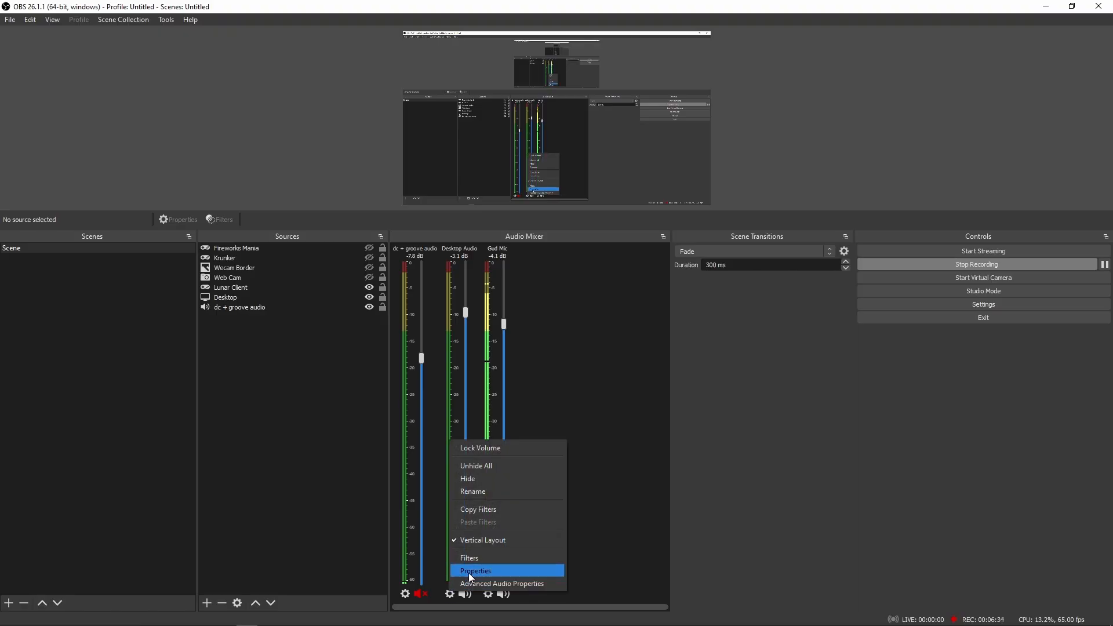
click(475, 570)
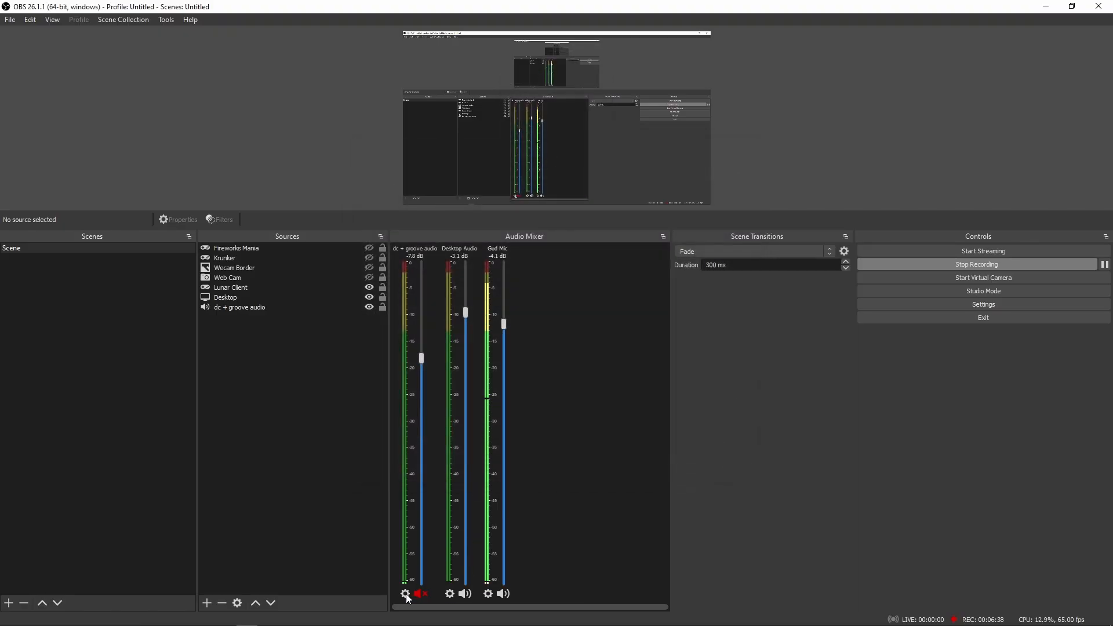
click(405, 595)
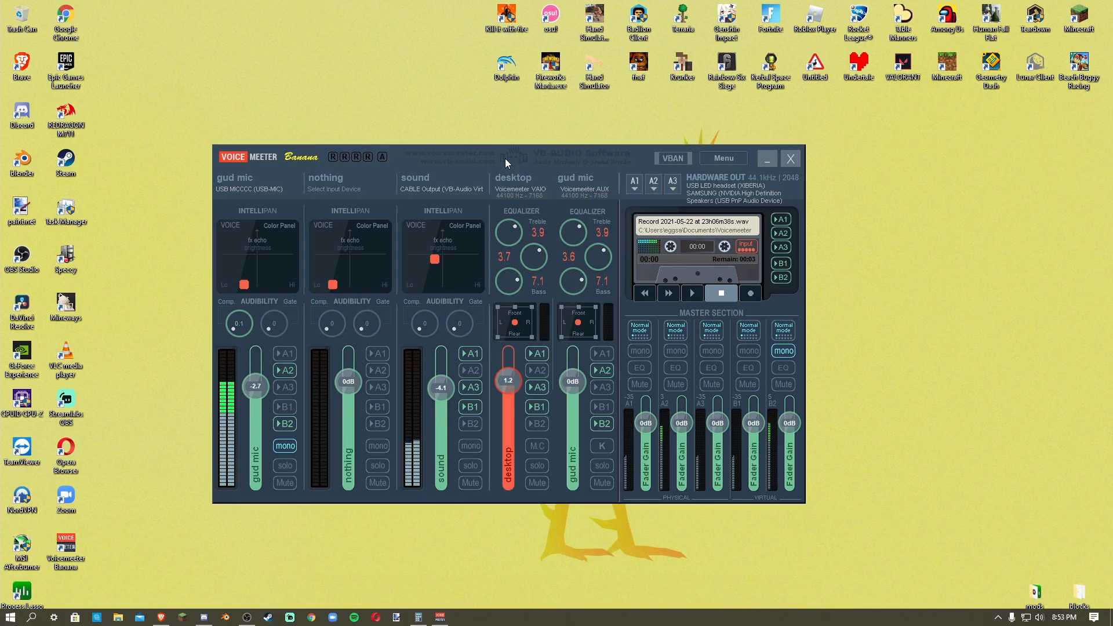
drag(504, 156, 504, 142)
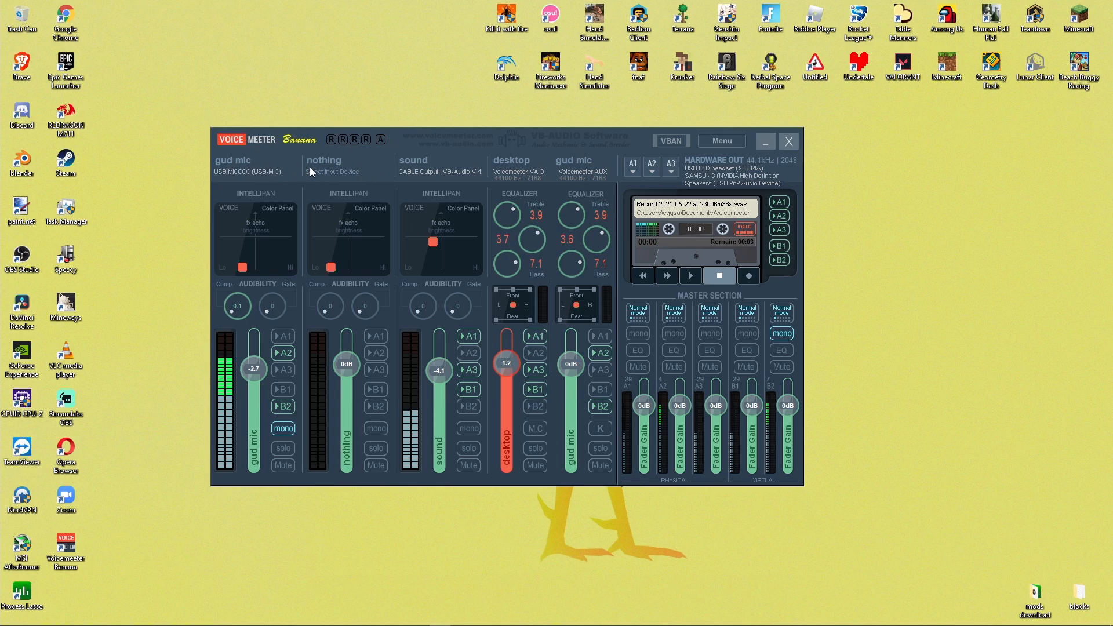
mouse_move(304, 186)
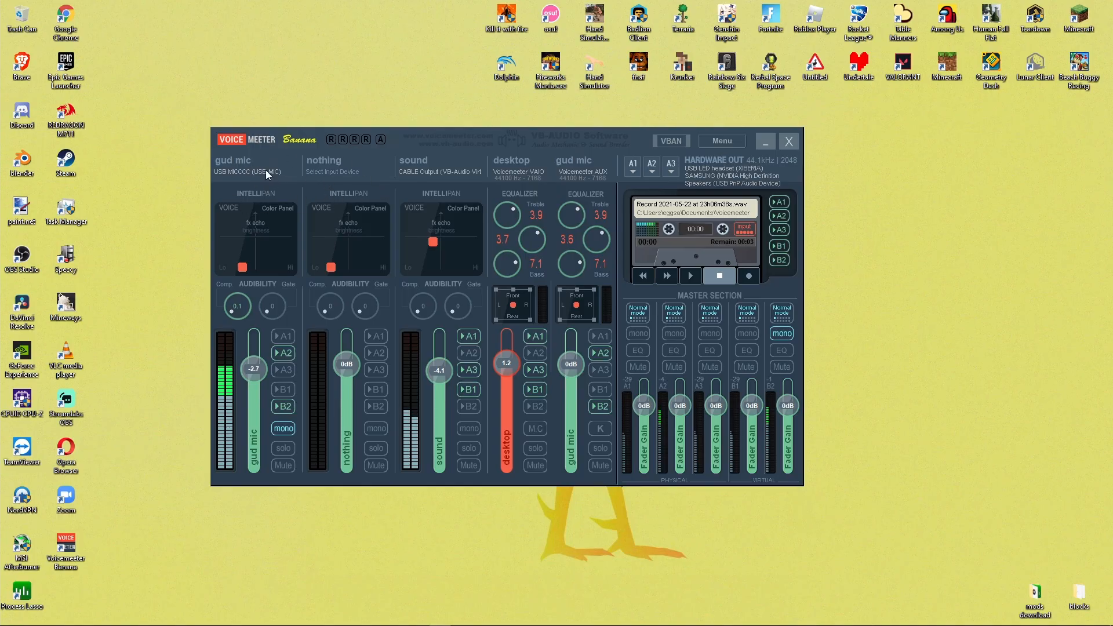
click(247, 172)
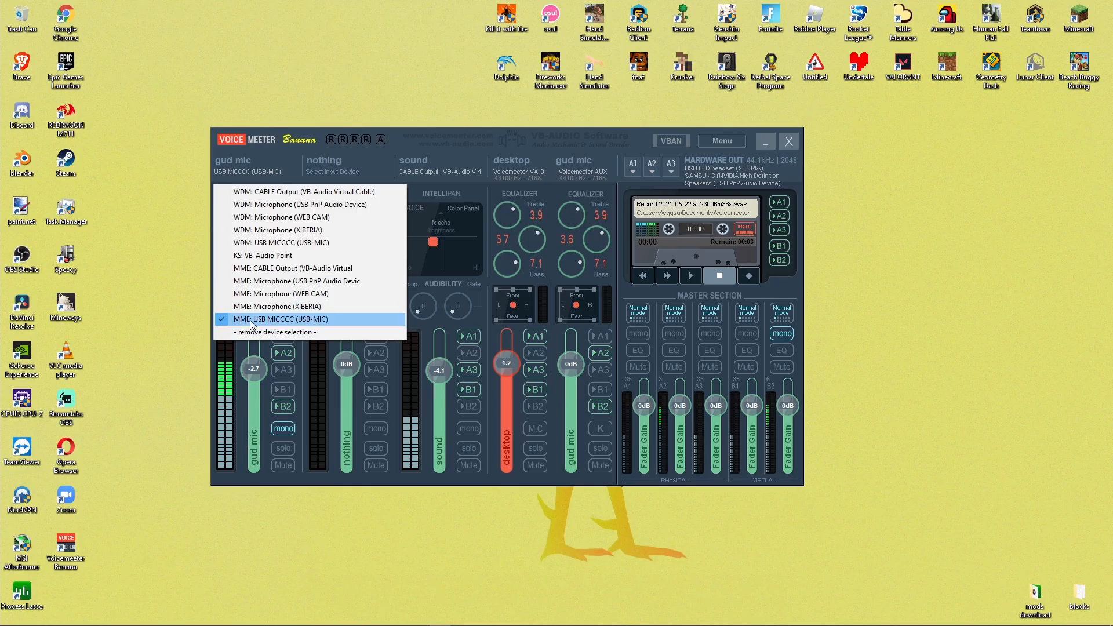
click(299, 139)
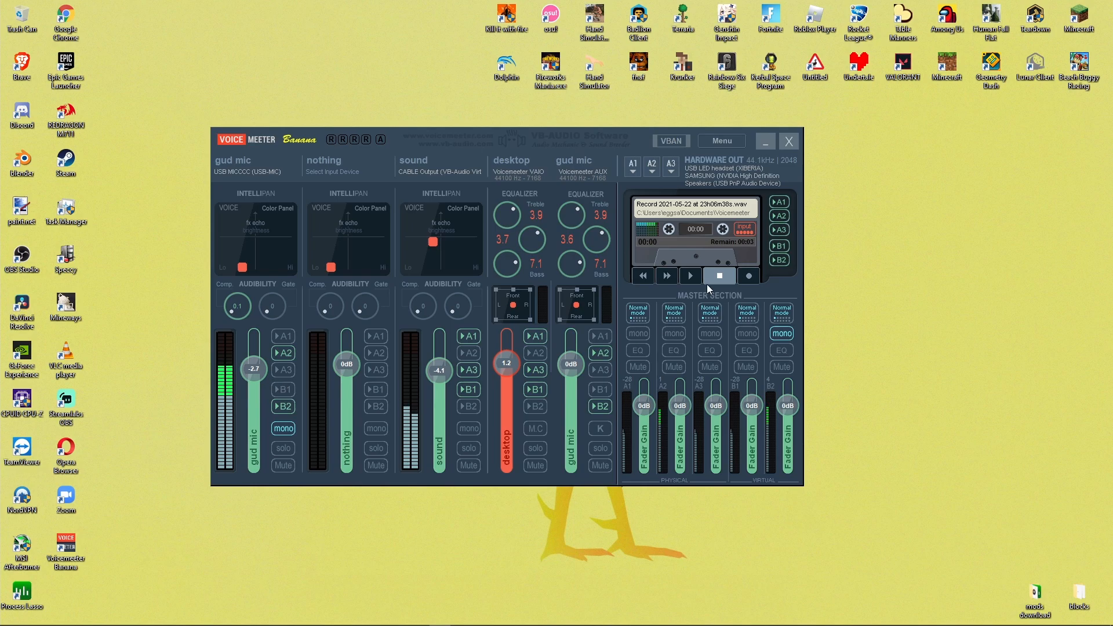
mouse_move(525, 152)
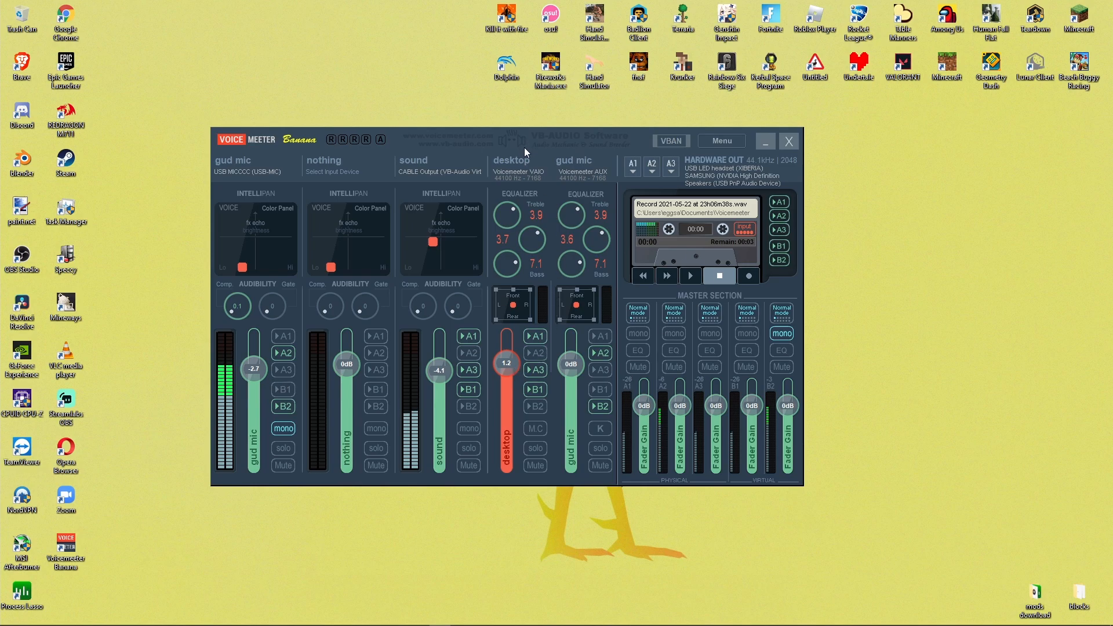
mouse_move(522, 177)
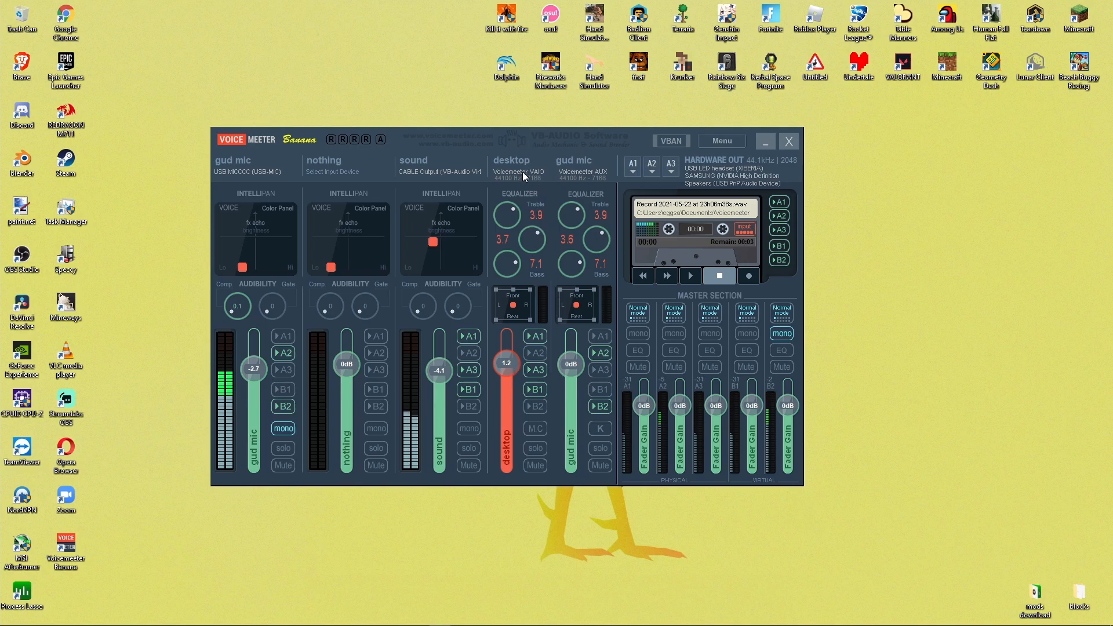
mouse_move(540, 212)
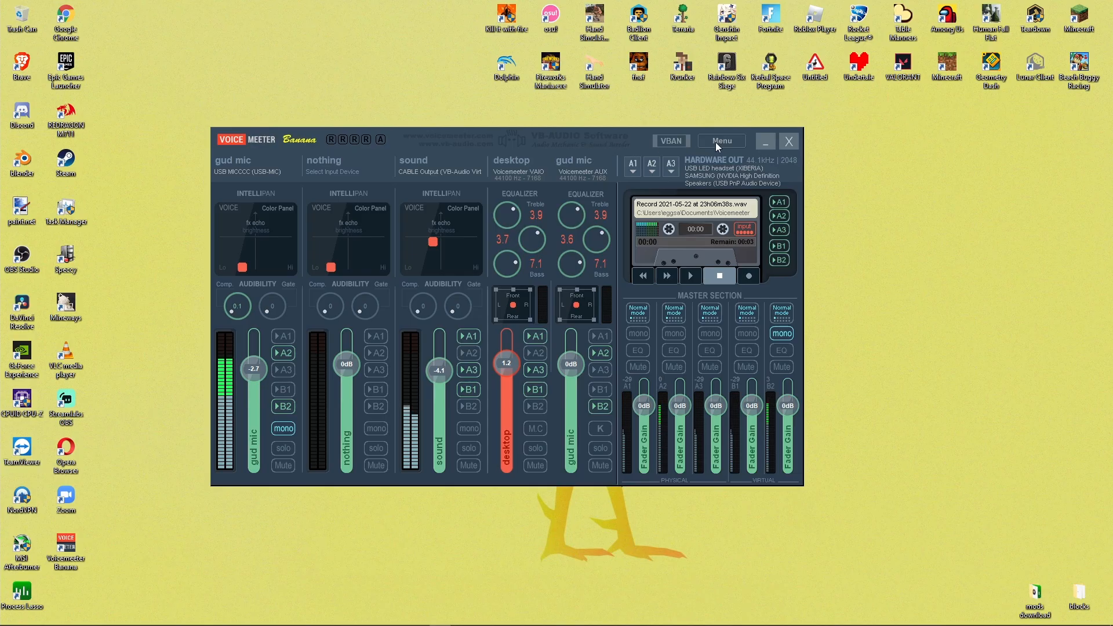
Open Voicemeeter Banana's Menu dropdown with engine restart and settings options.
click(721, 140)
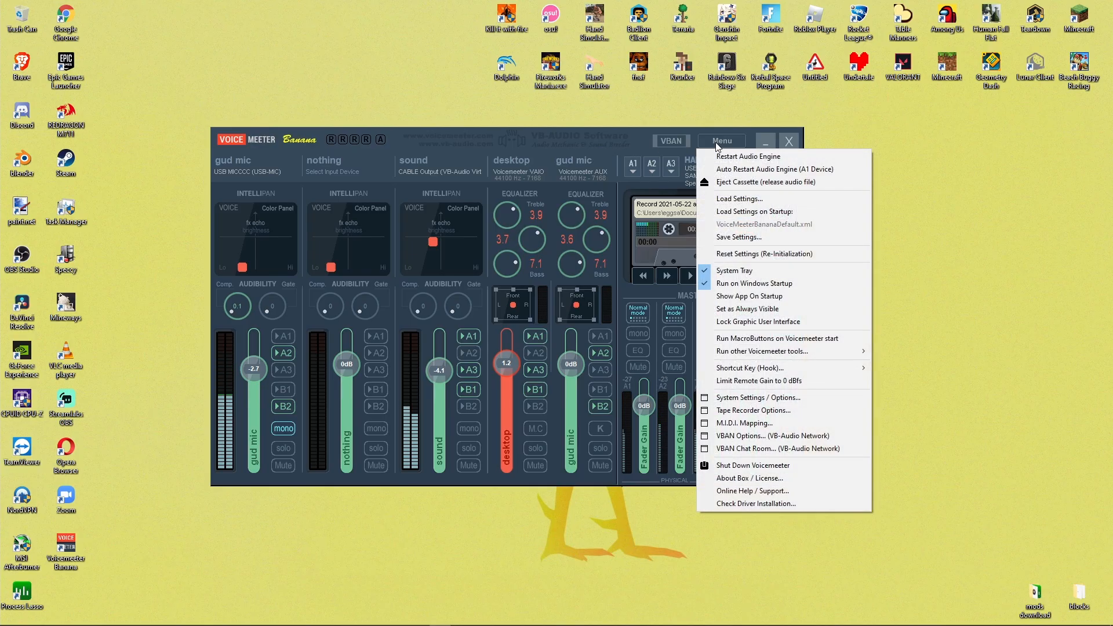
mouse_move(734, 271)
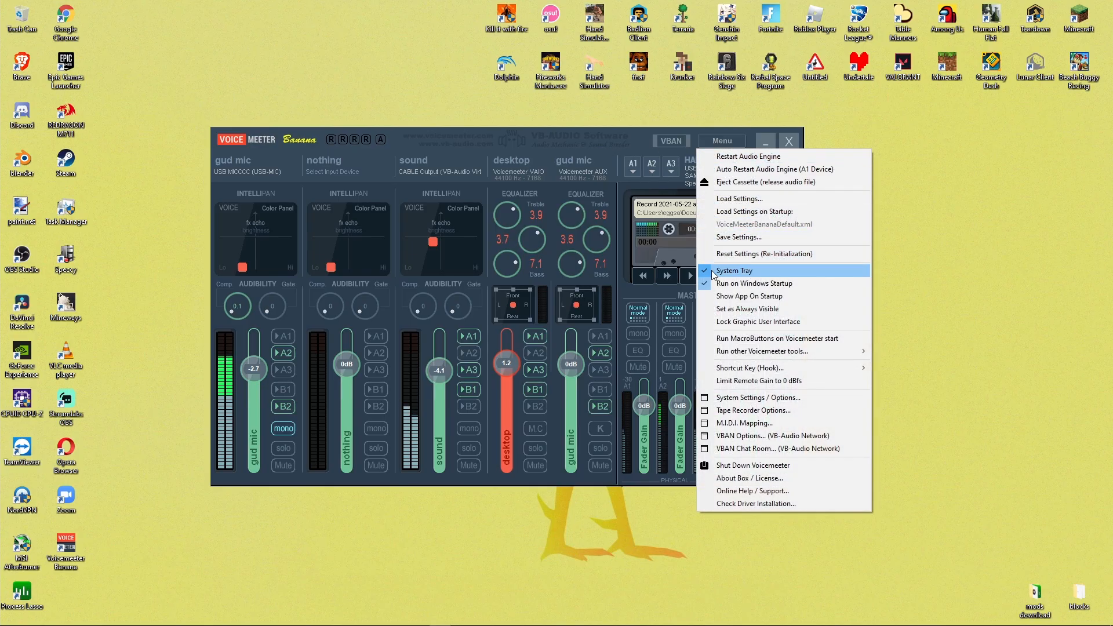
mouse_move(754, 284)
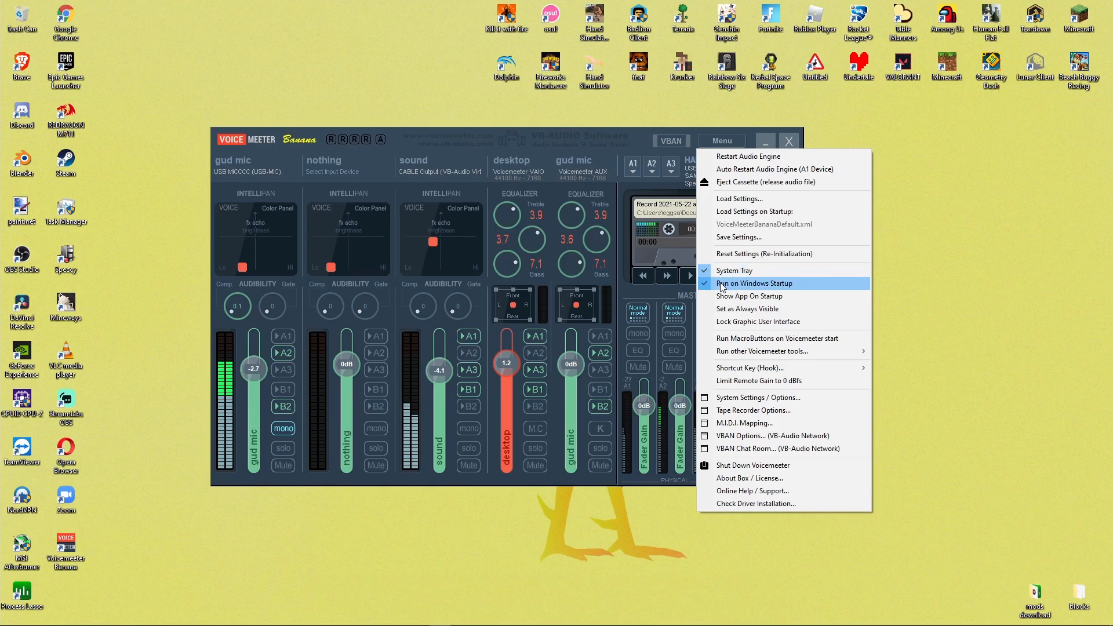
mouse_move(632, 175)
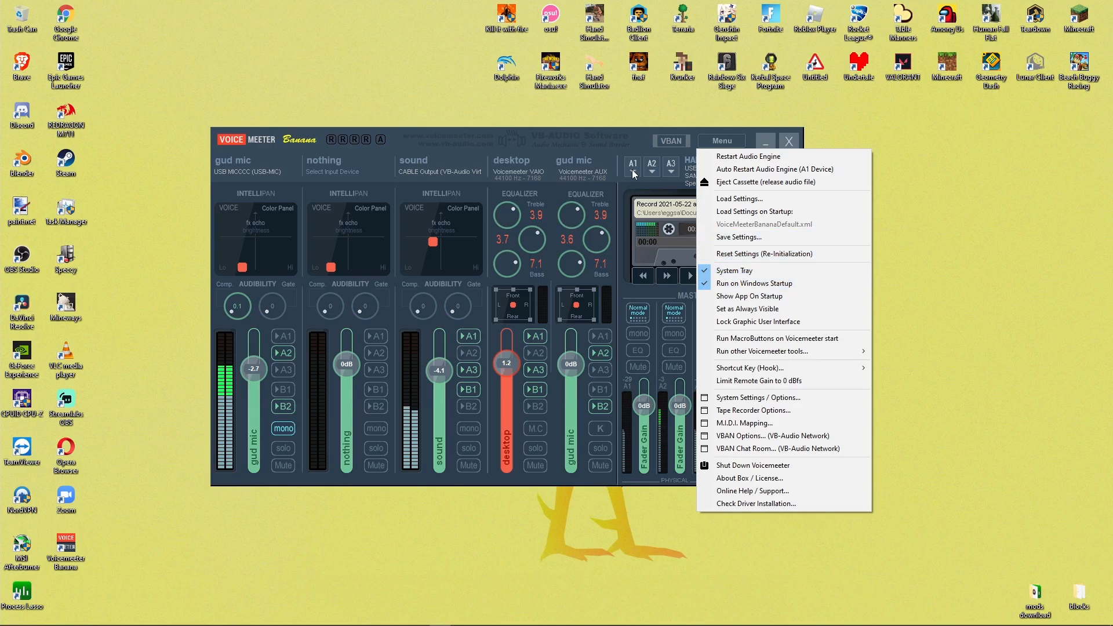
mouse_move(617, 150)
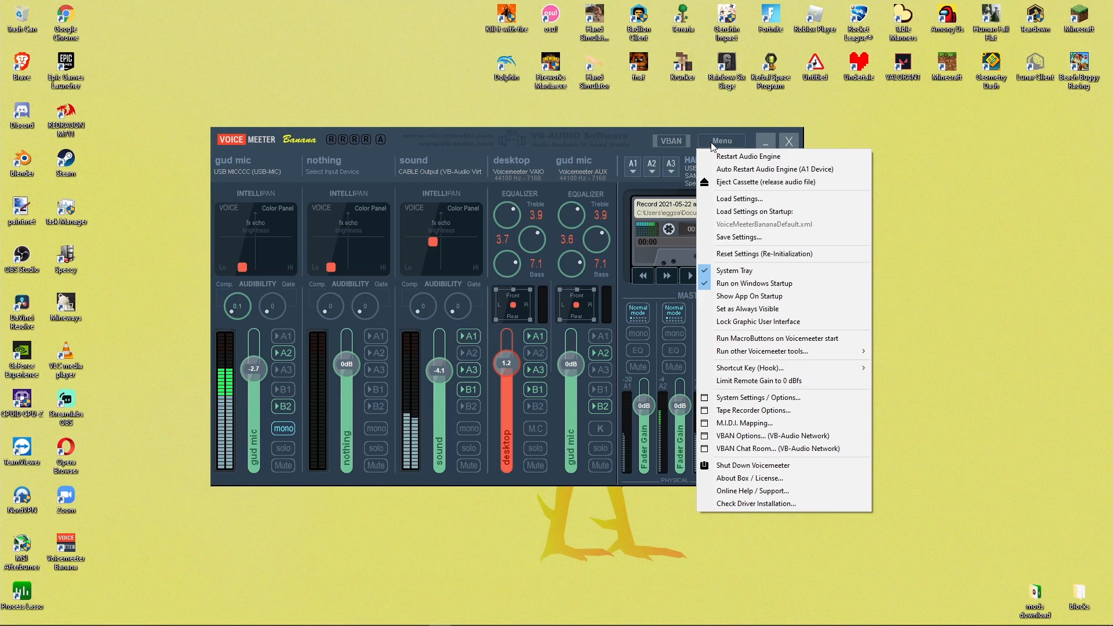
mouse_move(749, 367)
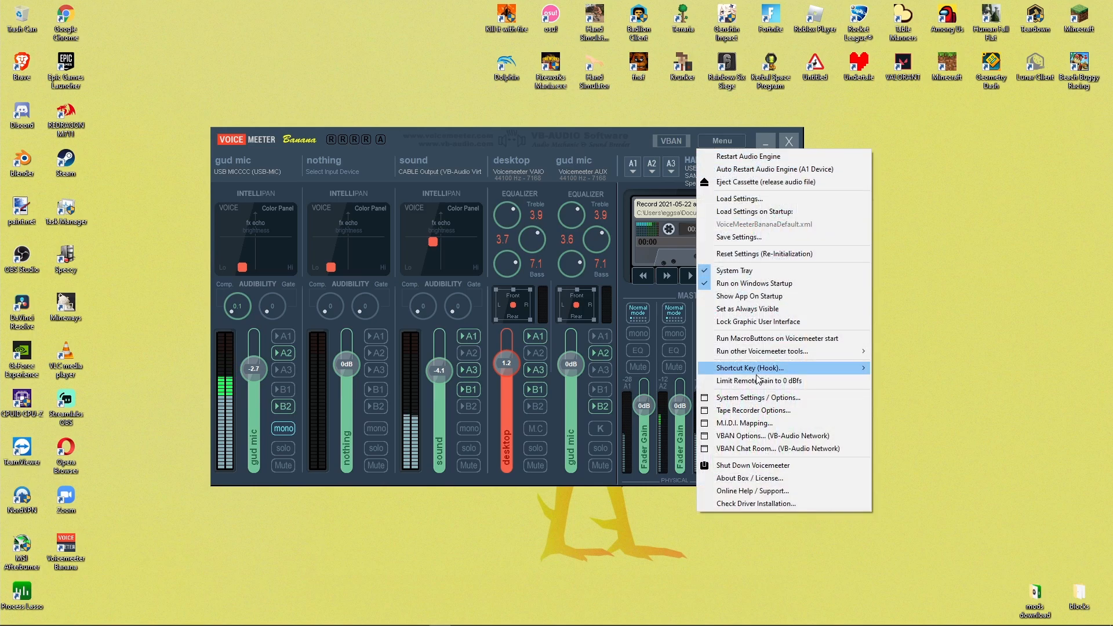
Open System Settings / Options, accept the warning, set MME and WDM buffering to 2048, and close.
click(758, 396)
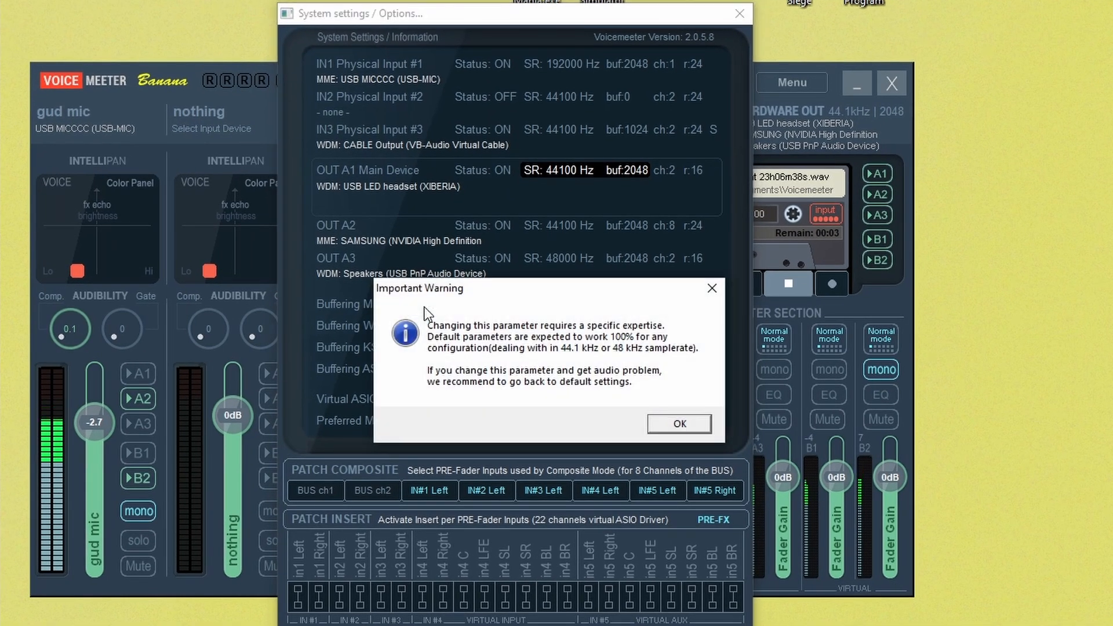
click(677, 424)
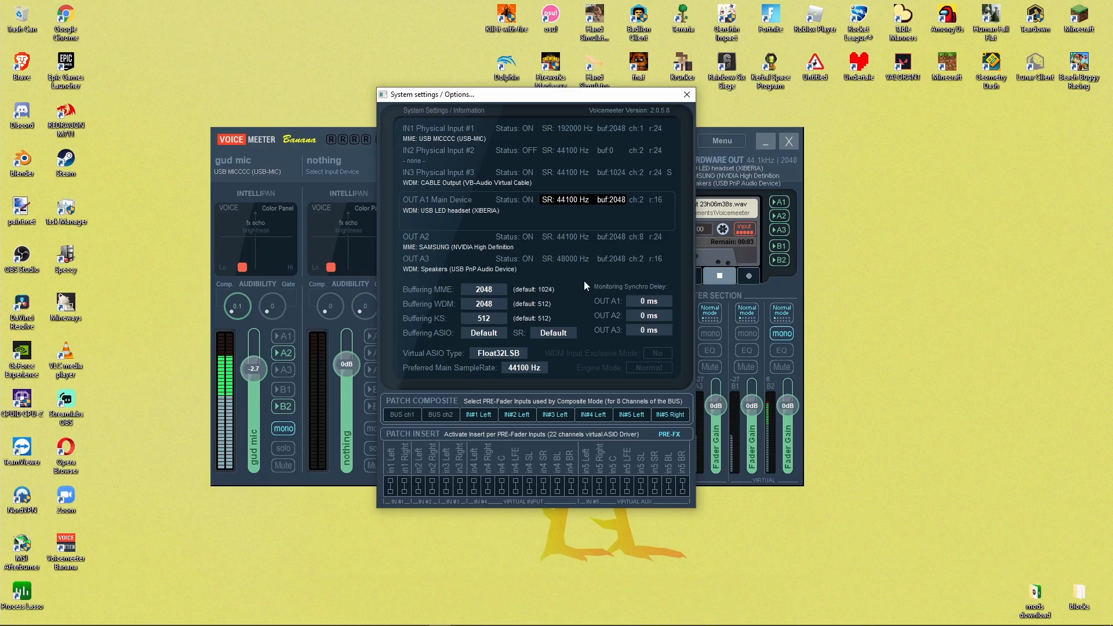
mouse_move(503, 294)
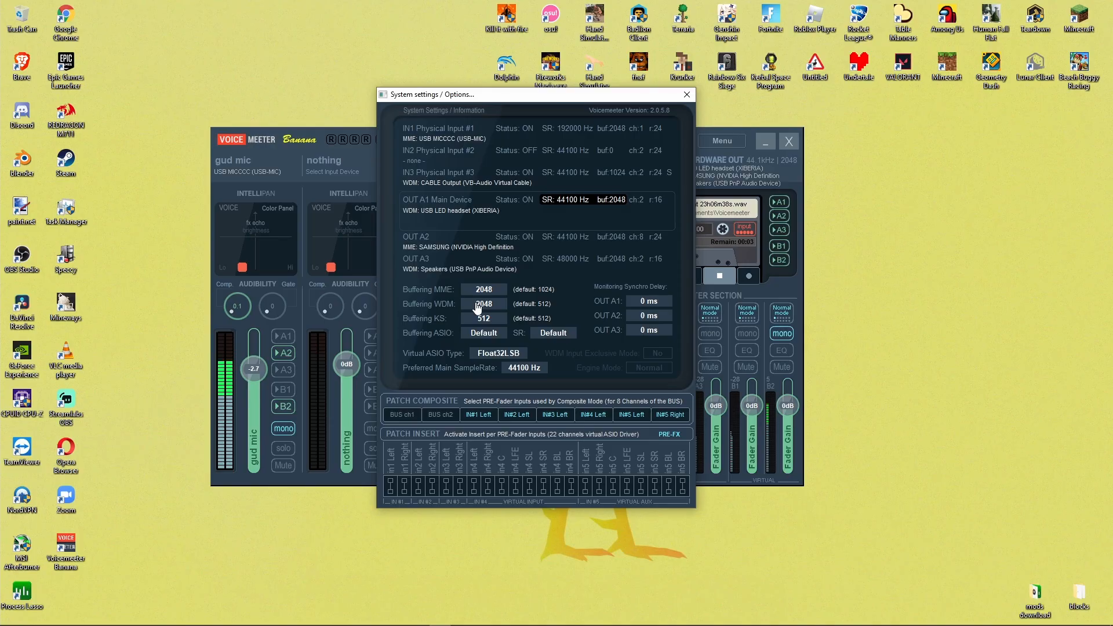
mouse_move(708, 85)
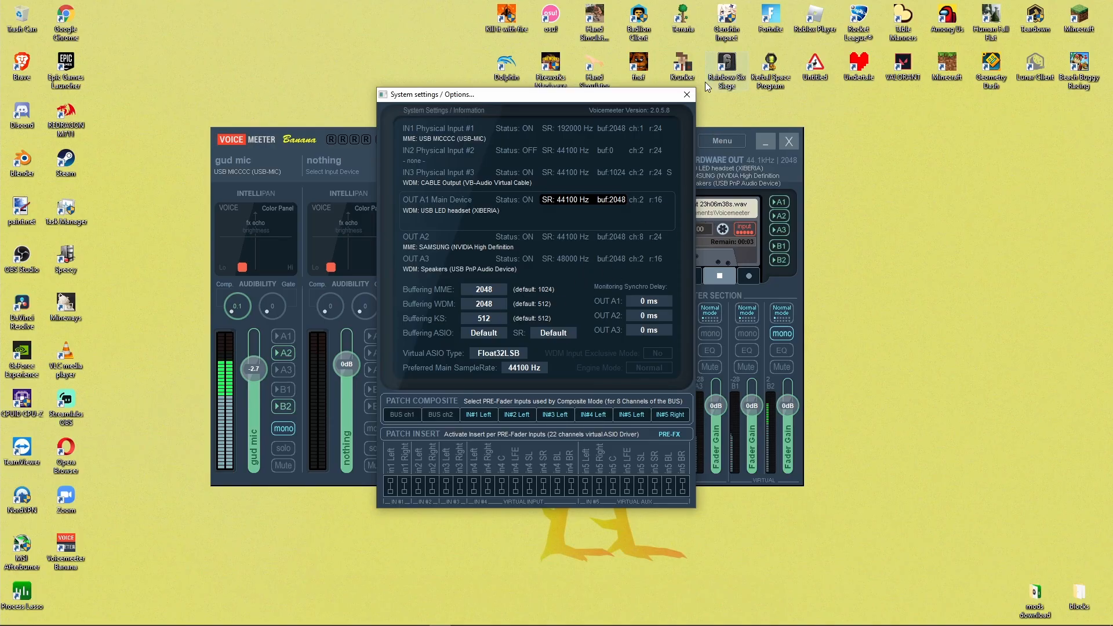
click(686, 95)
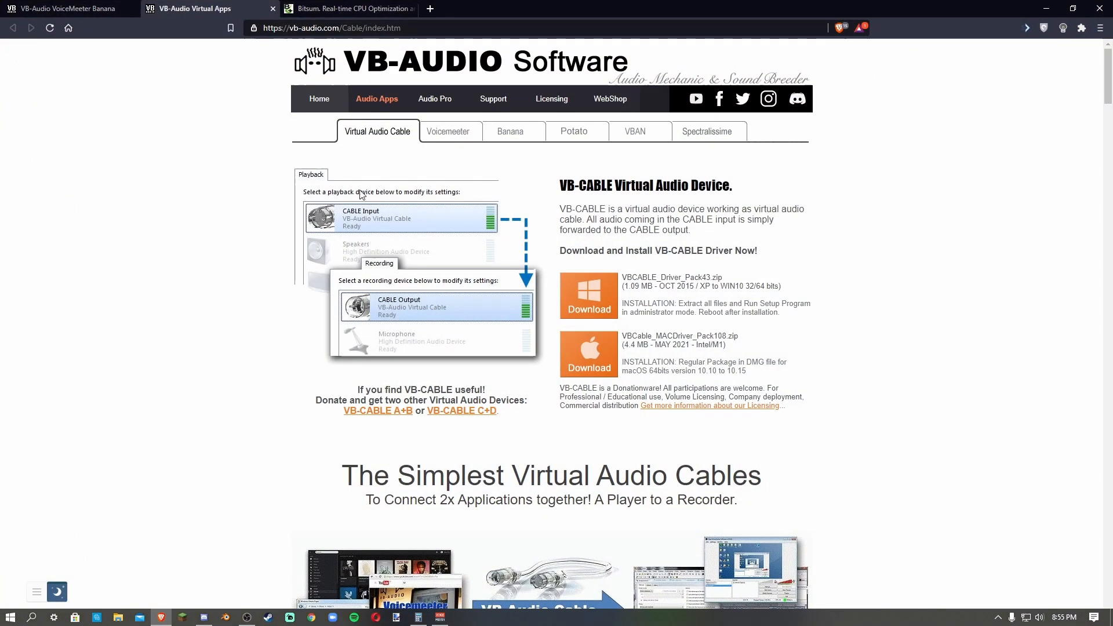
Switch Brave to the Bitsum Process Lasso tab.
click(348, 9)
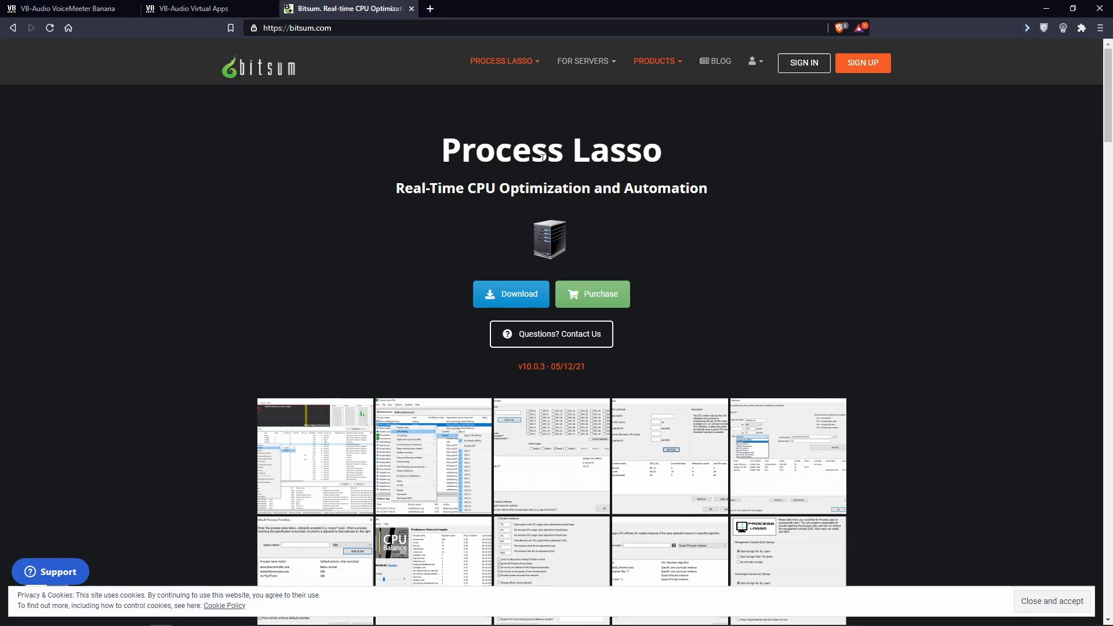
mouse_move(423, 172)
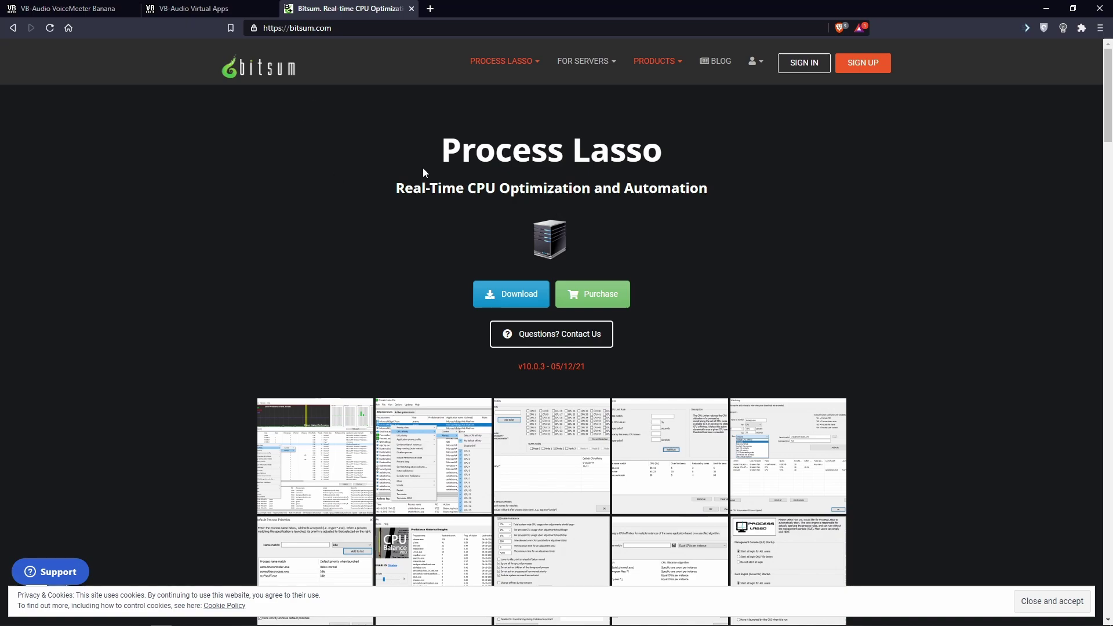
mouse_move(418, 10)
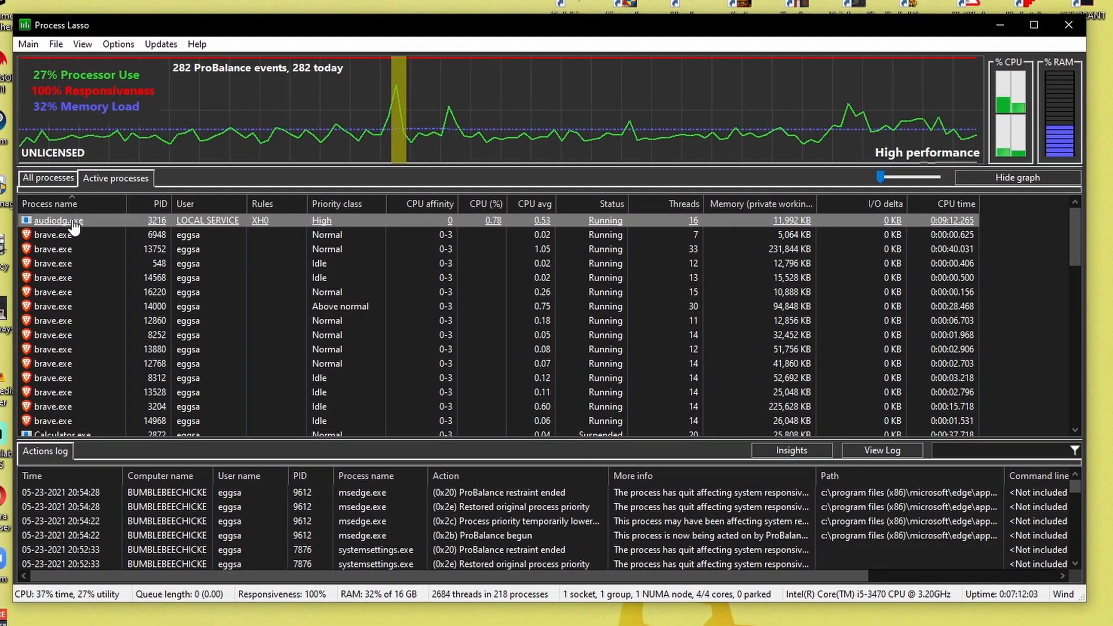
Make audiodg.exe always run at High priority with affinity limited to CPU 0.
right_click(58, 220)
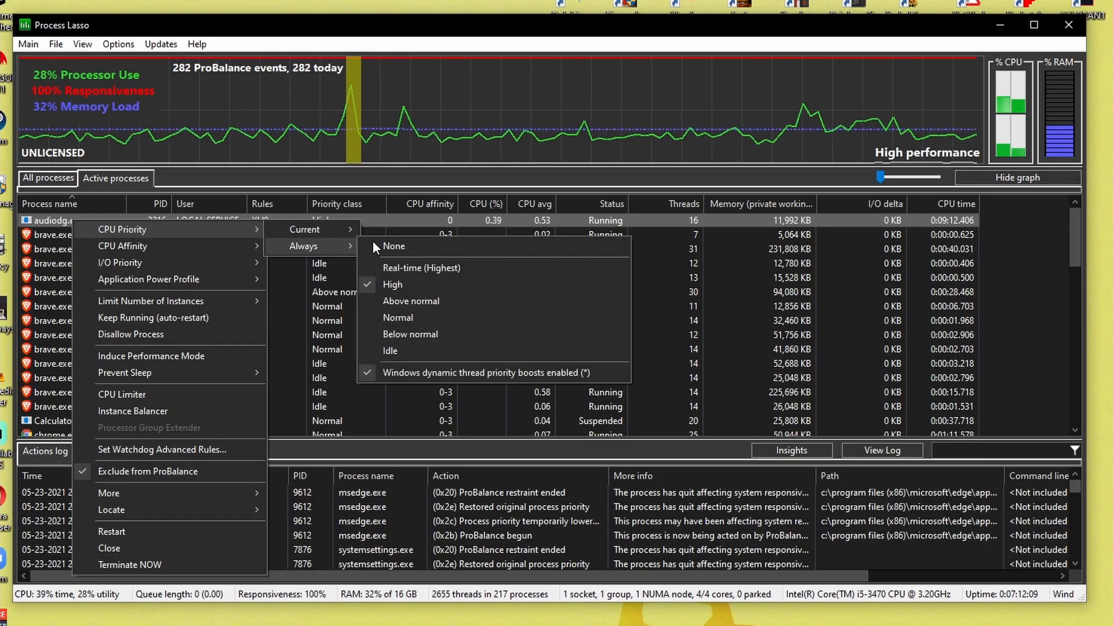
mouse_move(415, 285)
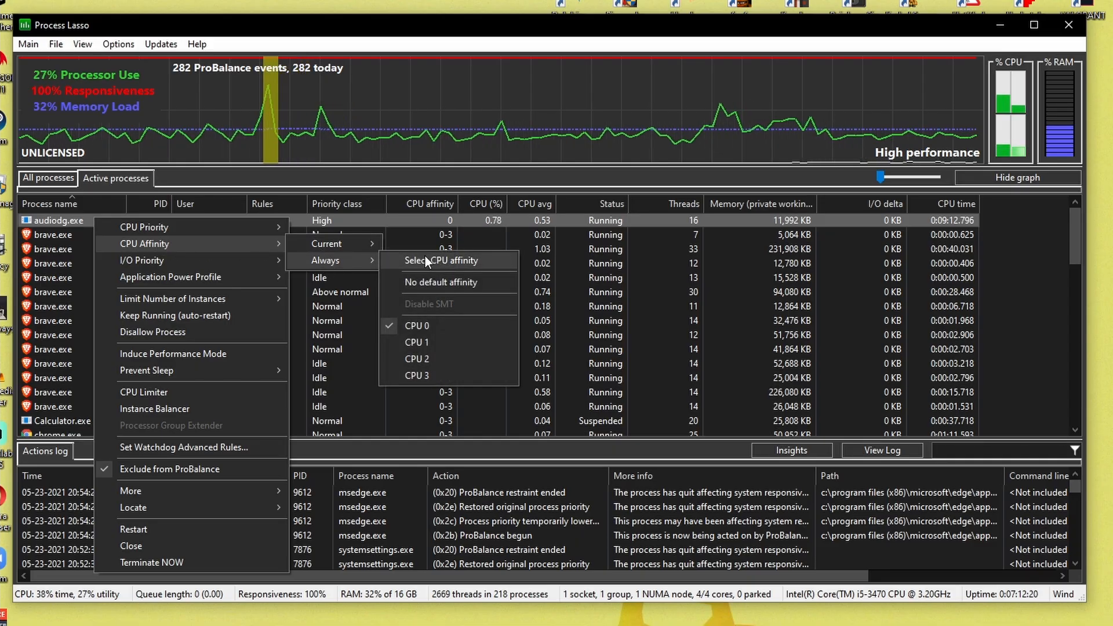
click(441, 260)
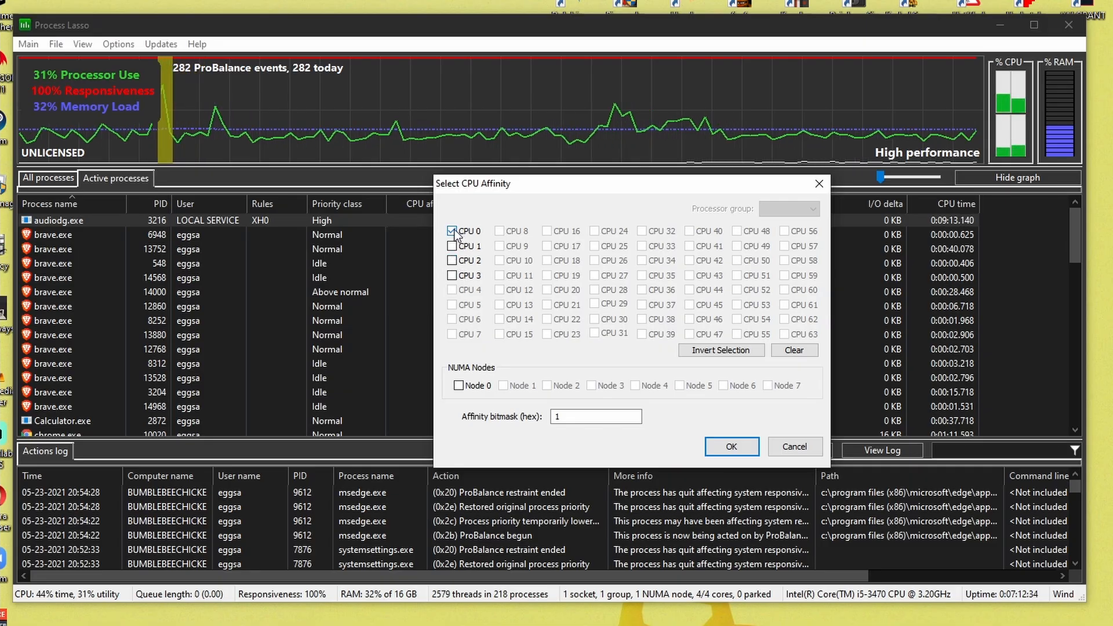
mouse_move(731, 447)
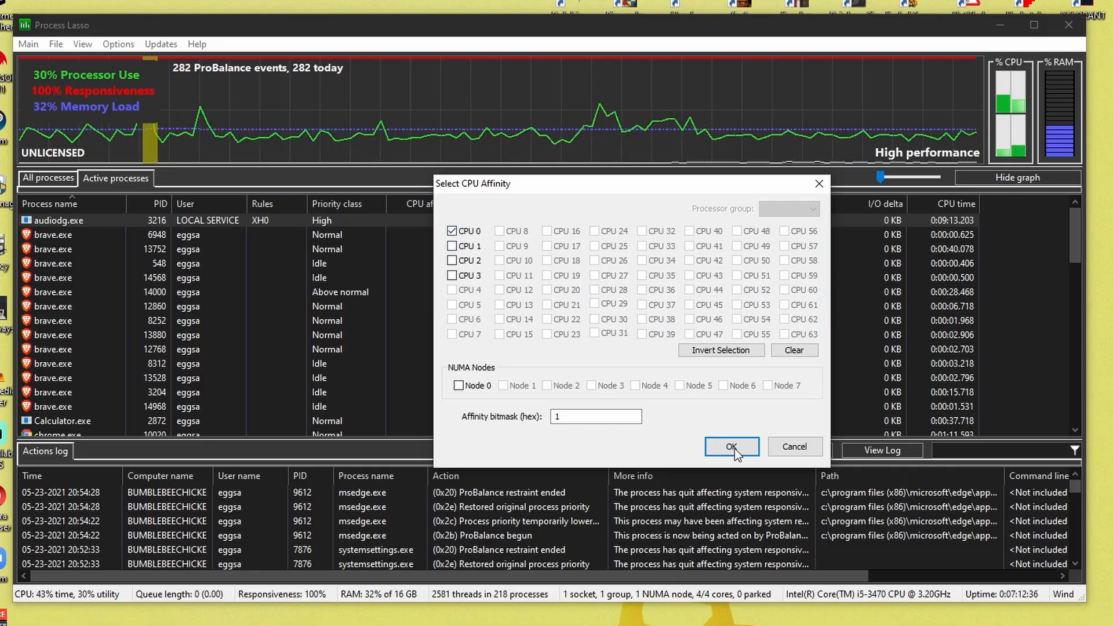
click(732, 447)
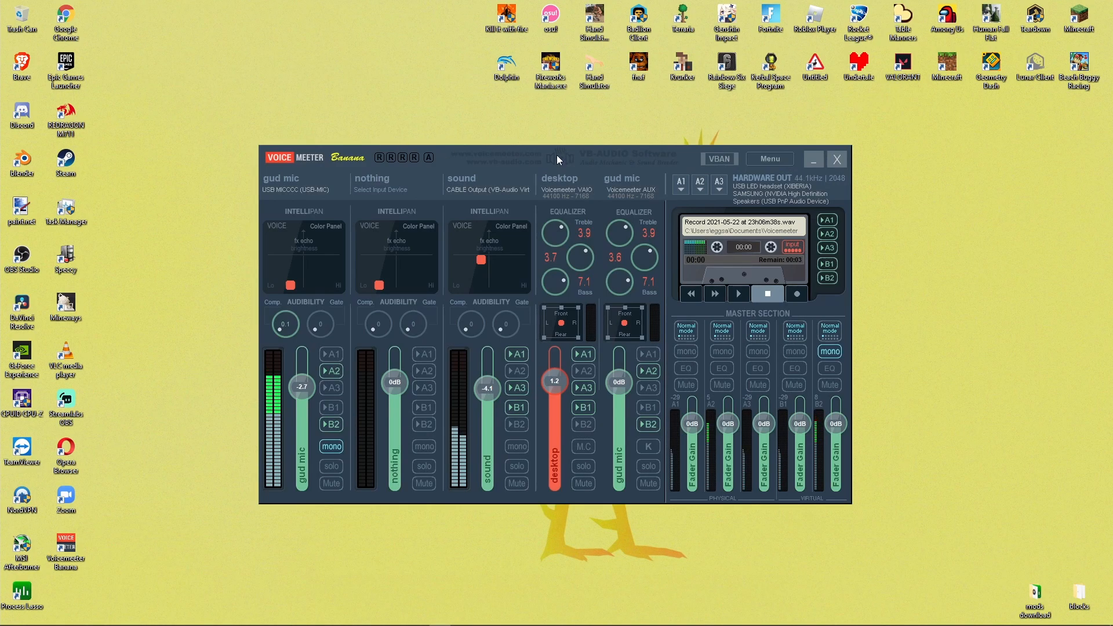
mouse_move(593, 195)
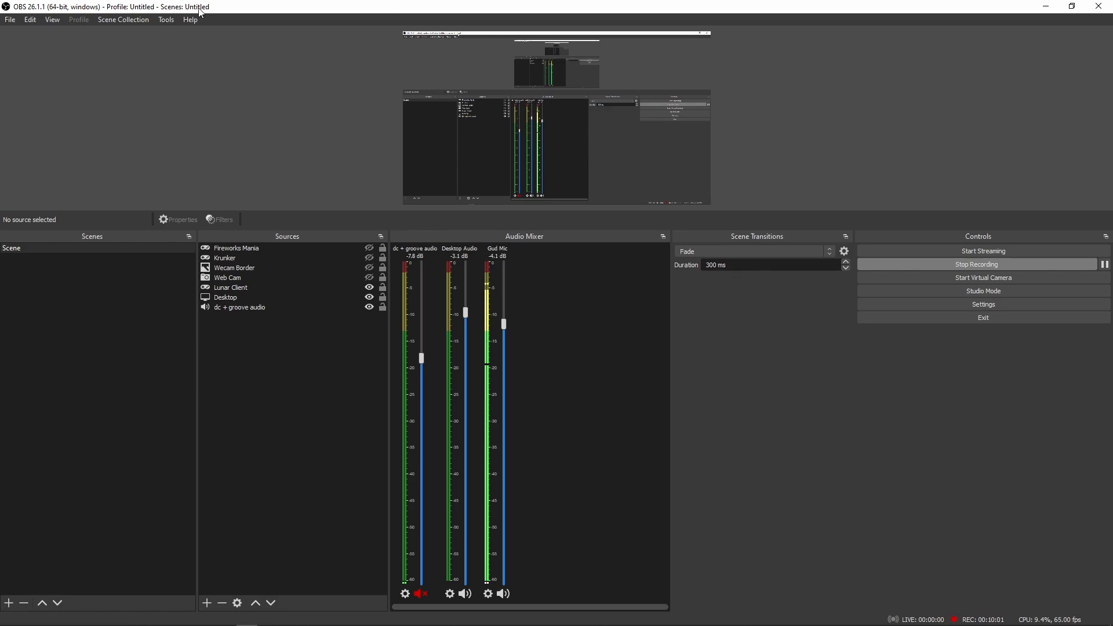
Set the Gud Mic source's Device property to VoiceMeeter Aux Output.
right_click(497, 426)
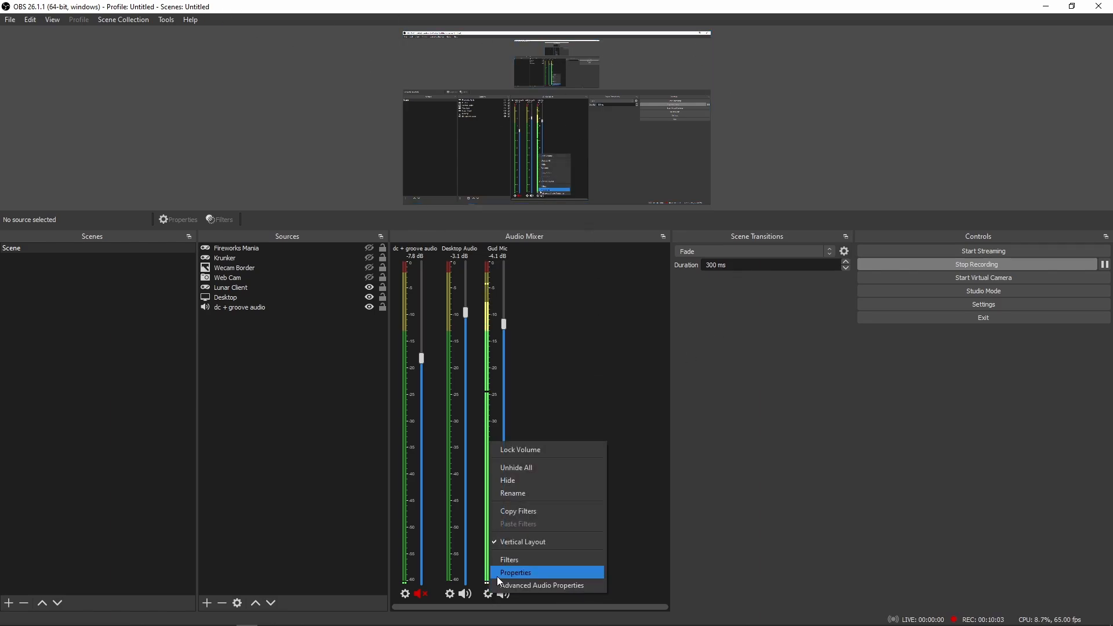
click(516, 572)
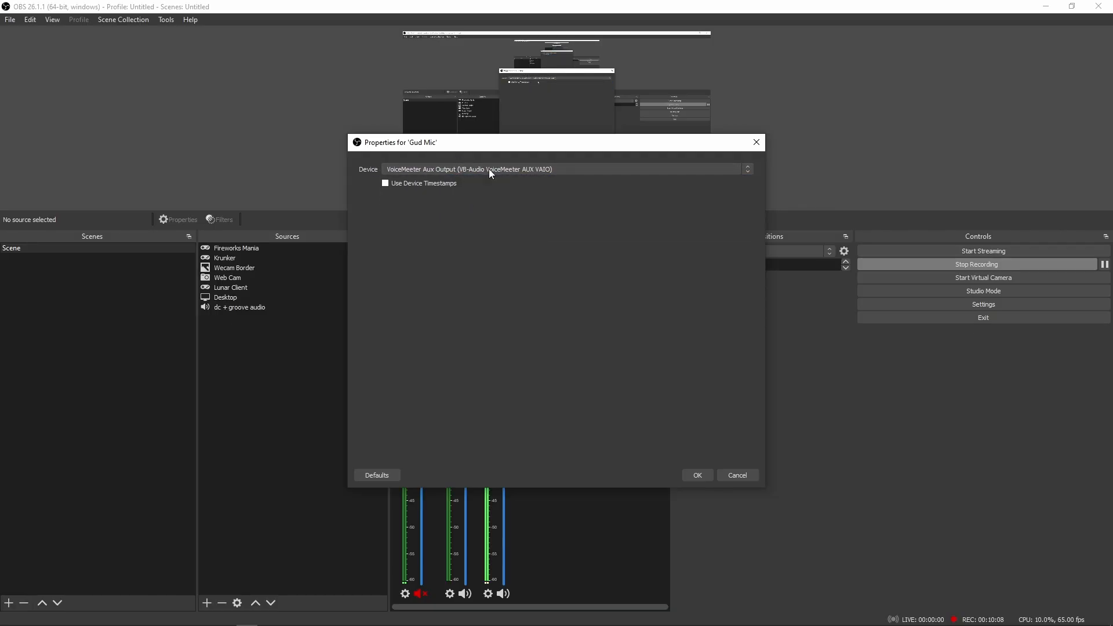
click(697, 475)
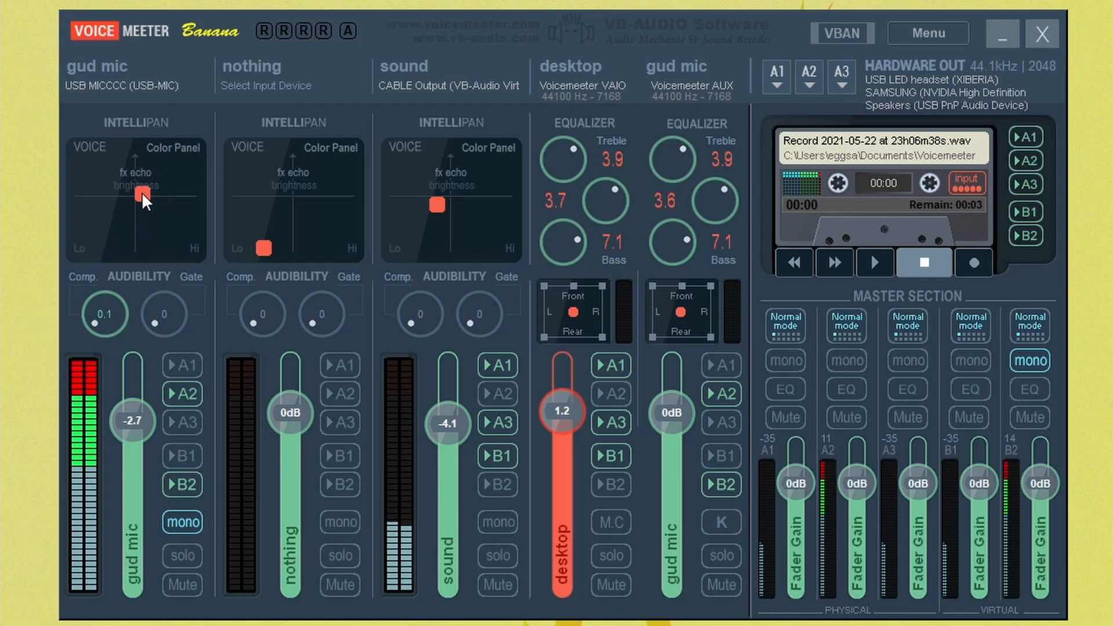
Drag gud mic's Intellipan Color Panel dot right, then down near Lo.
drag(138, 193, 186, 163)
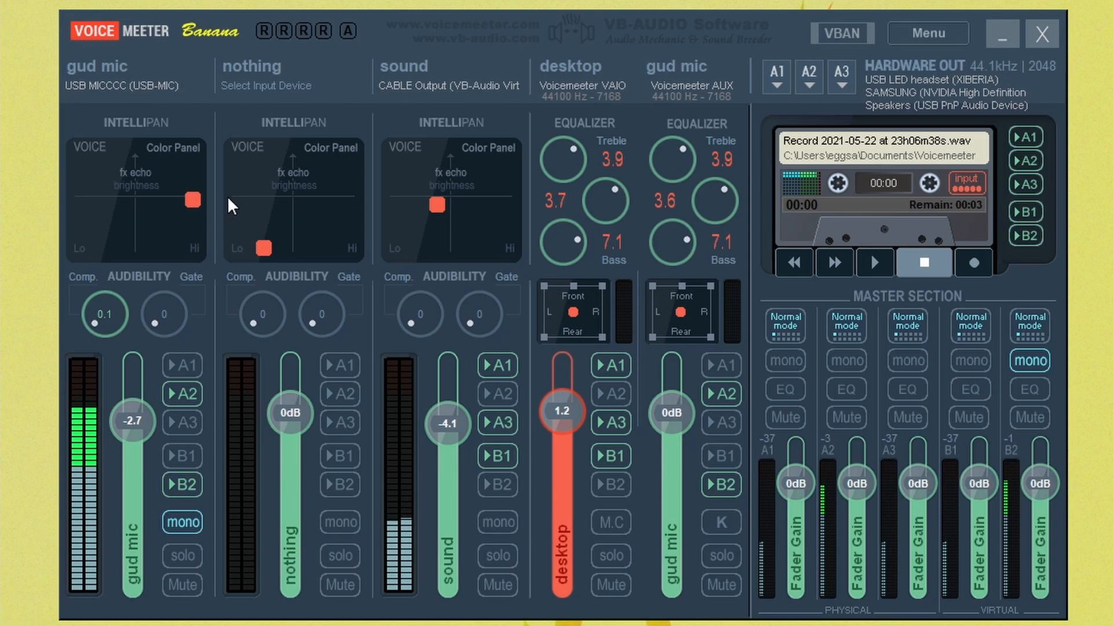
drag(194, 200, 121, 233)
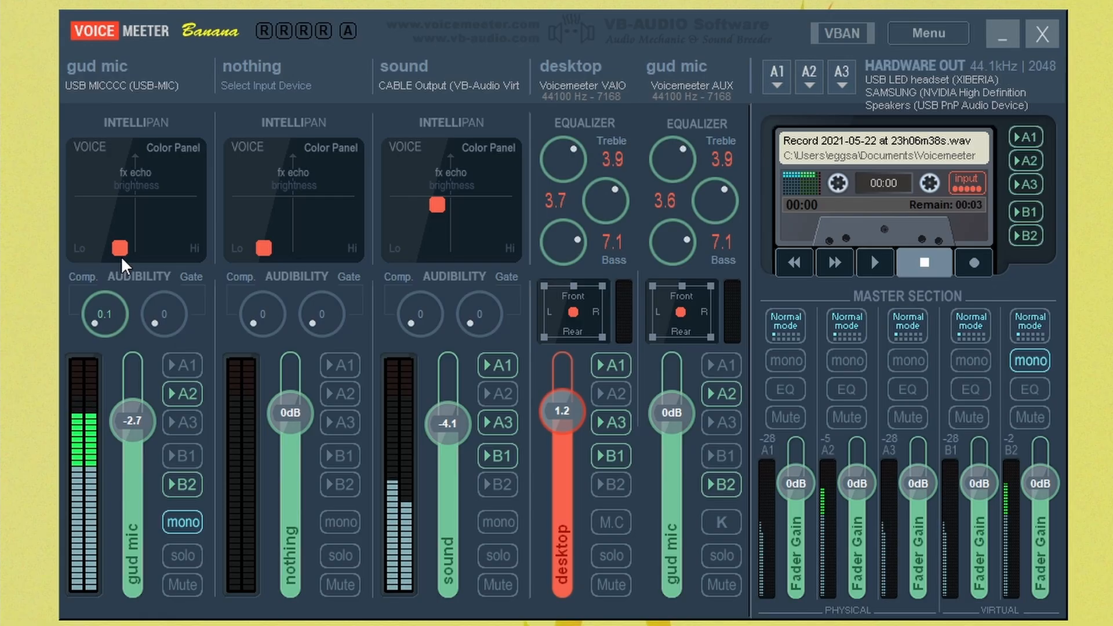
mouse_move(110, 295)
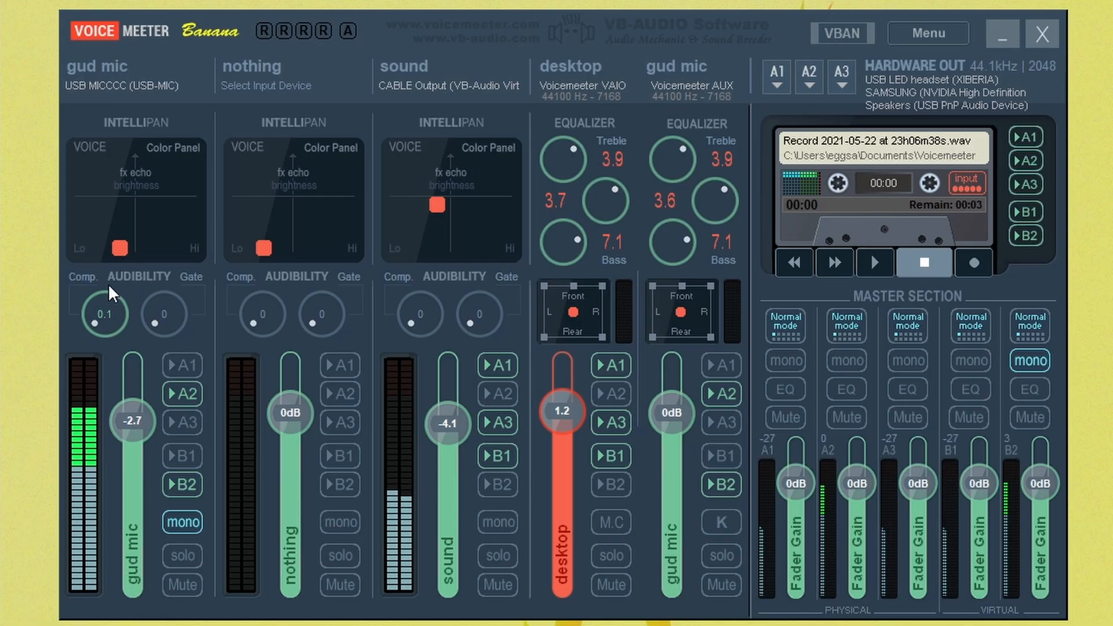